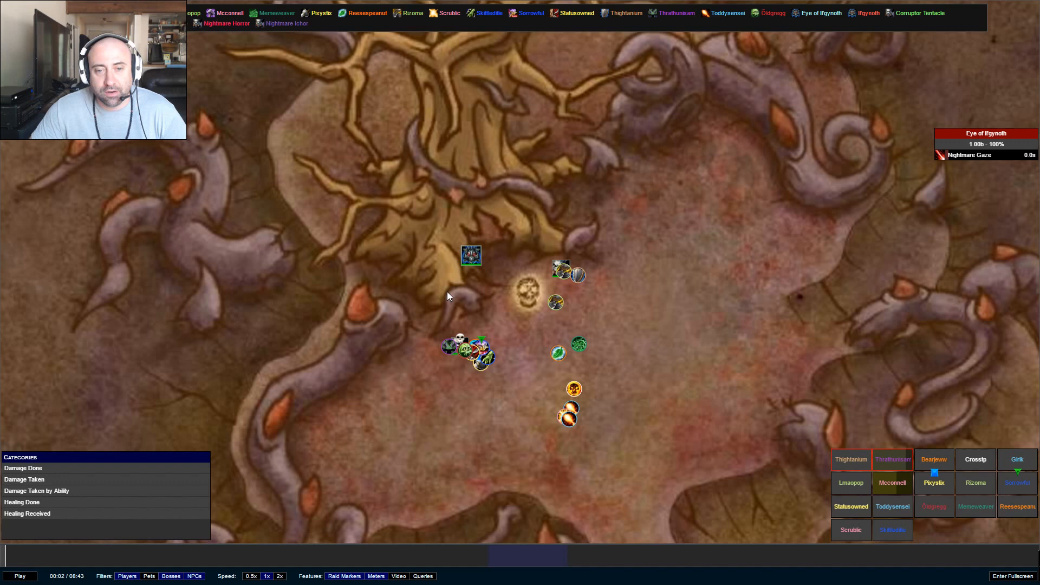
mouse_move(674, 325)
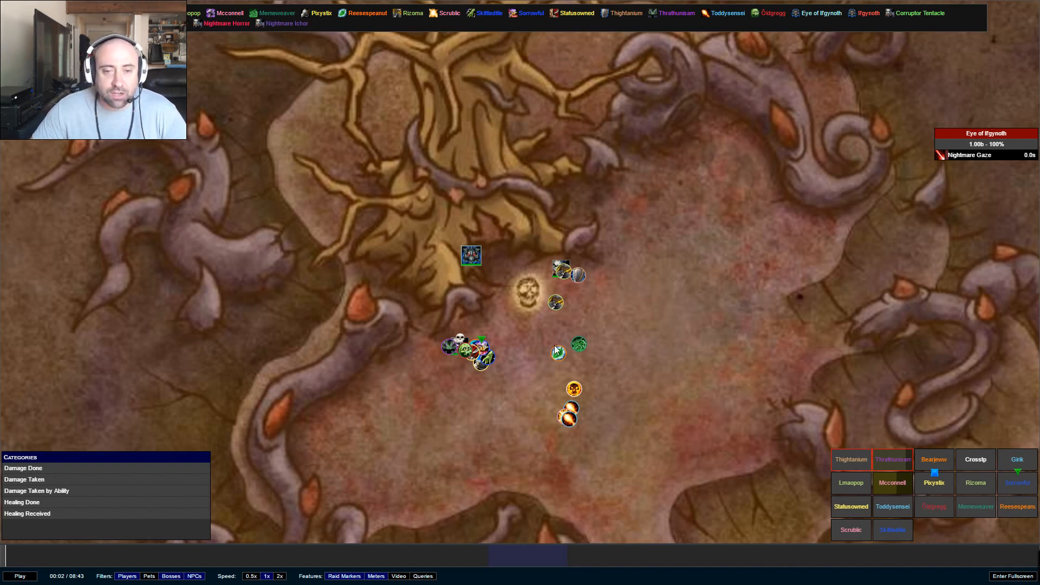
mouse_move(563, 271)
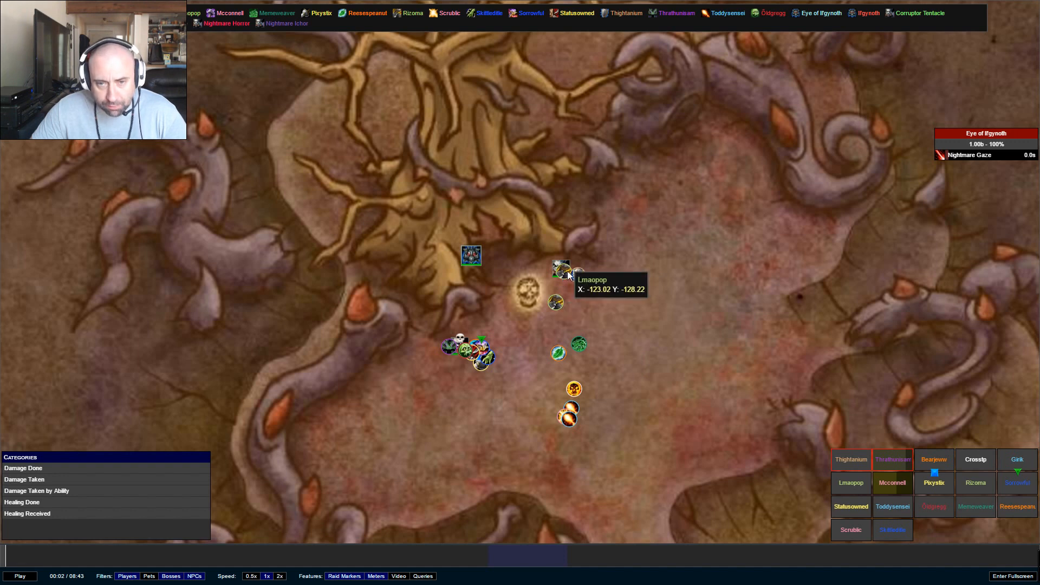
mouse_move(561, 286)
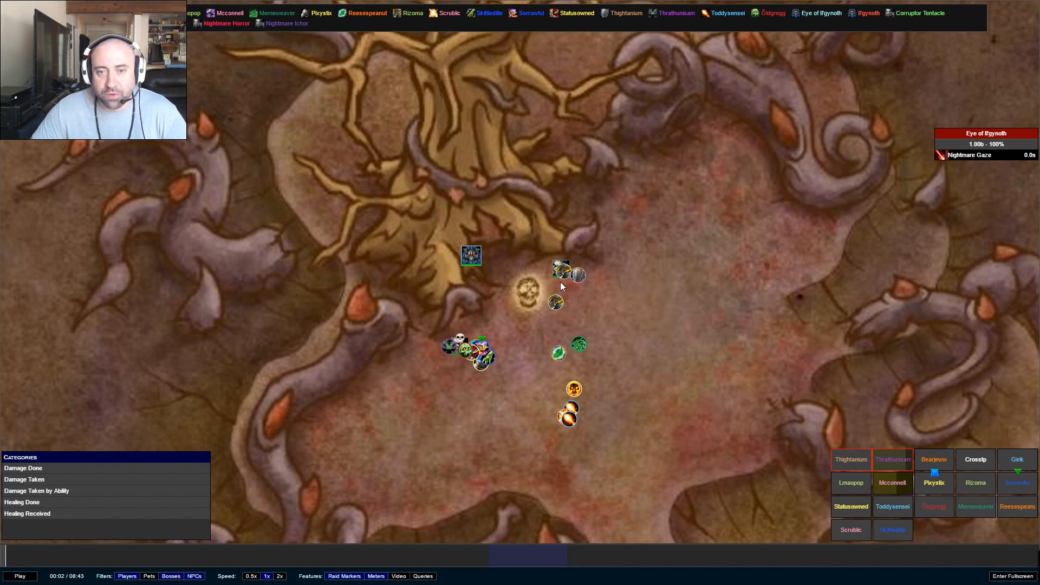
mouse_move(561, 271)
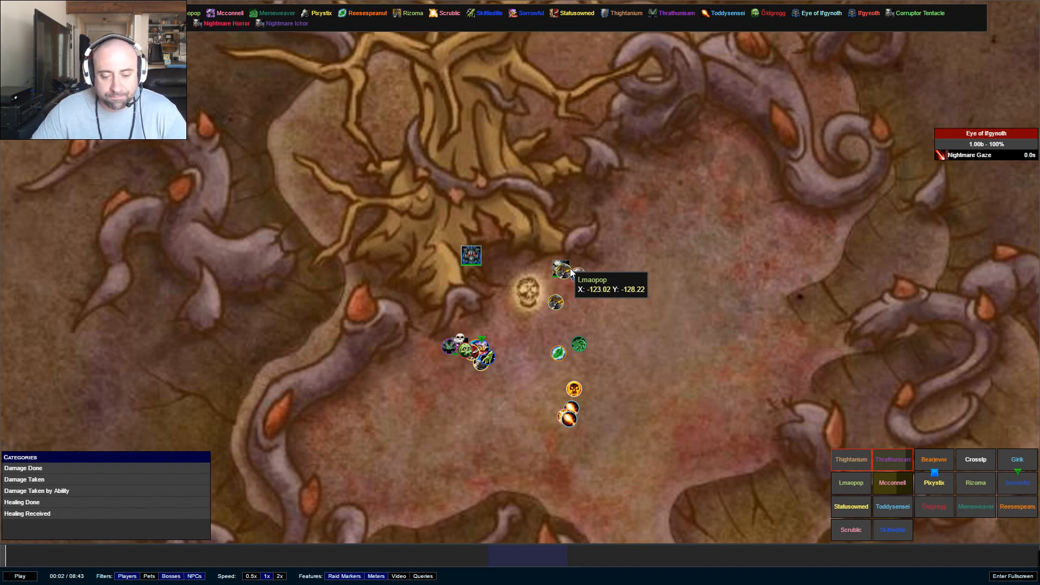
mouse_move(562, 268)
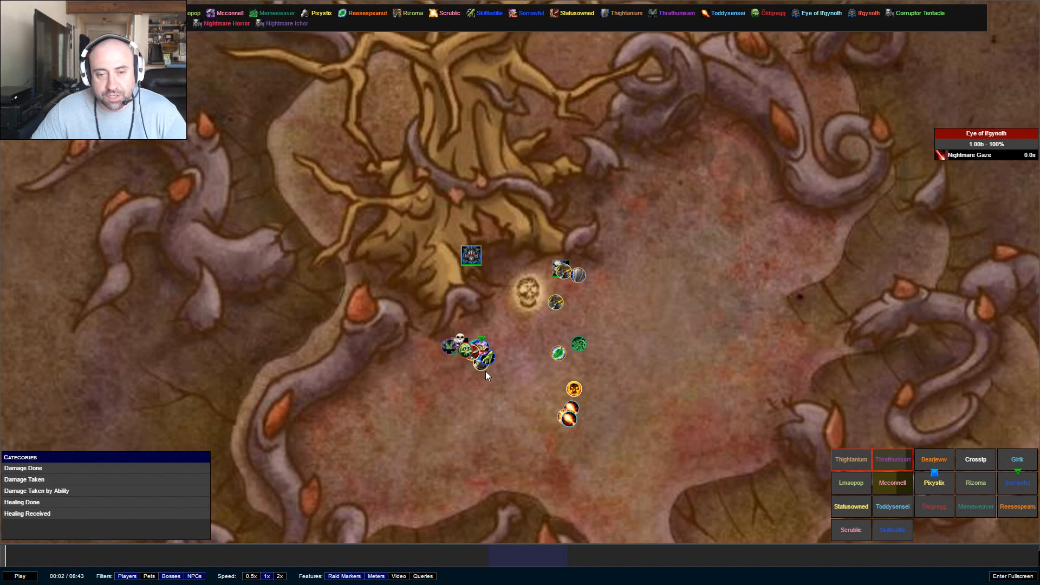
mouse_move(563, 278)
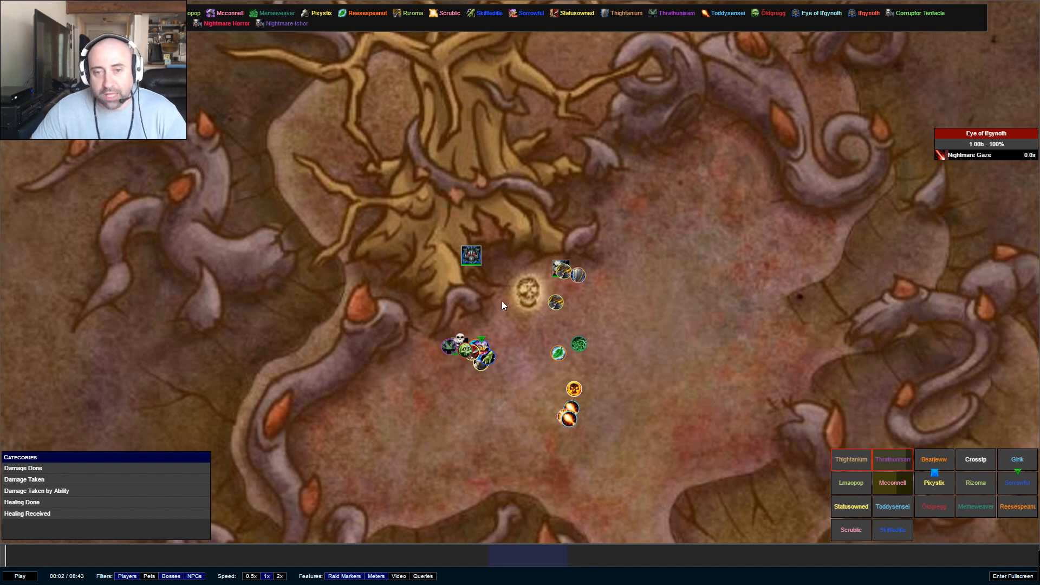
mouse_move(516, 314)
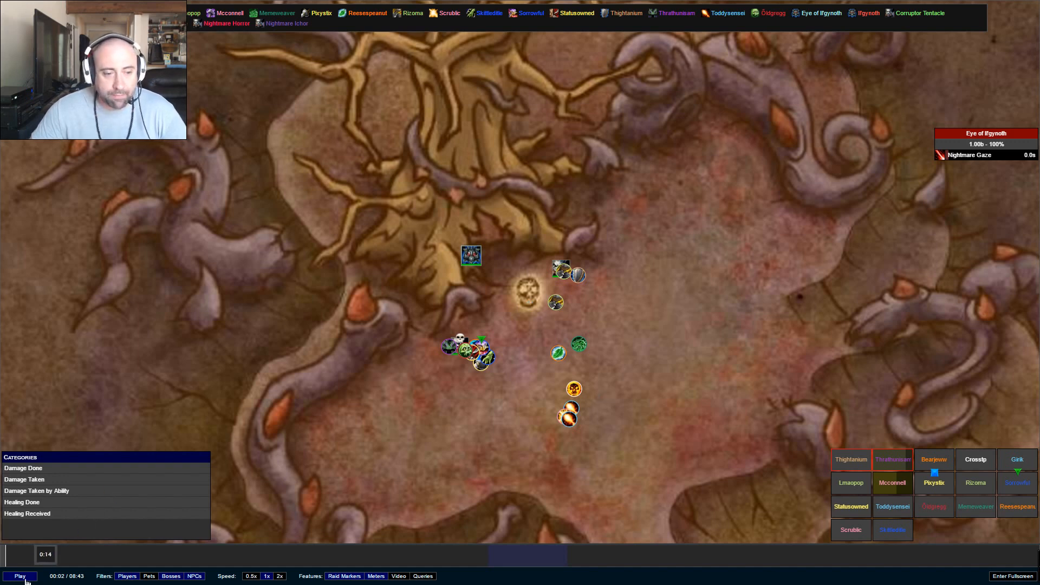
Step: Play the Il'gynoth replay from 0:02 and pause it at 00:22
left_click(21, 576)
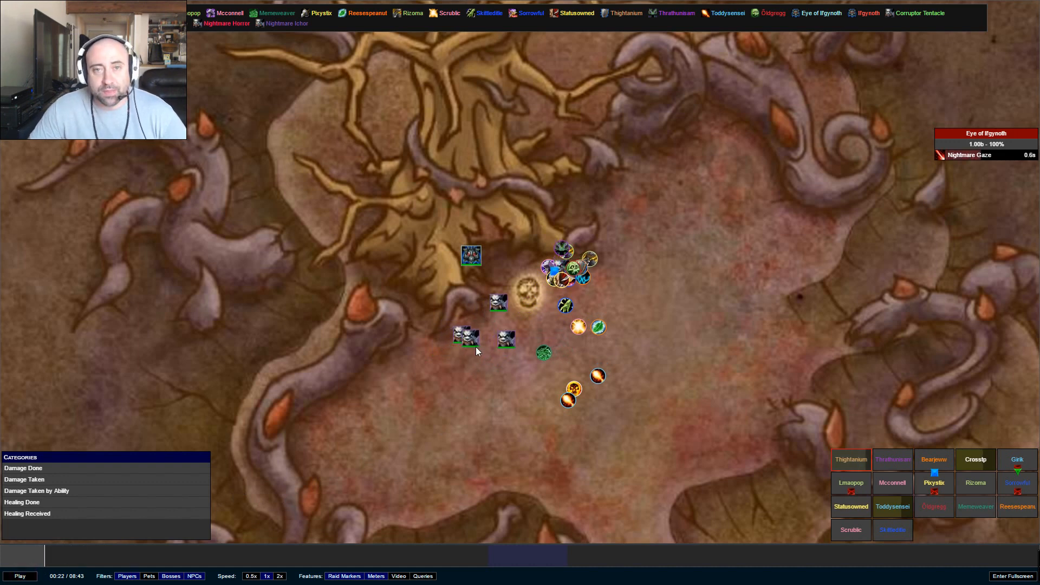
mouse_move(506, 364)
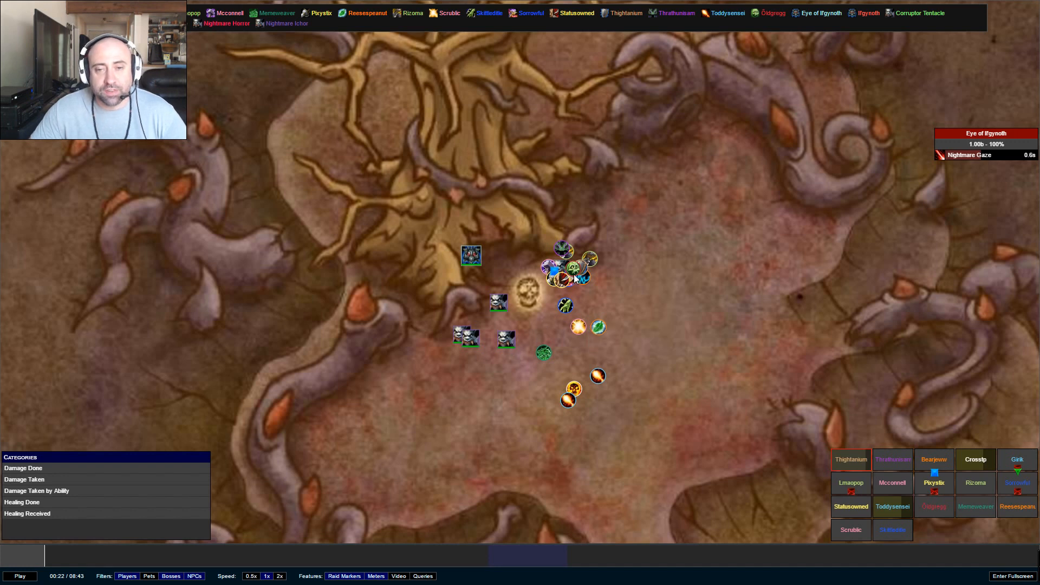
mouse_move(582, 278)
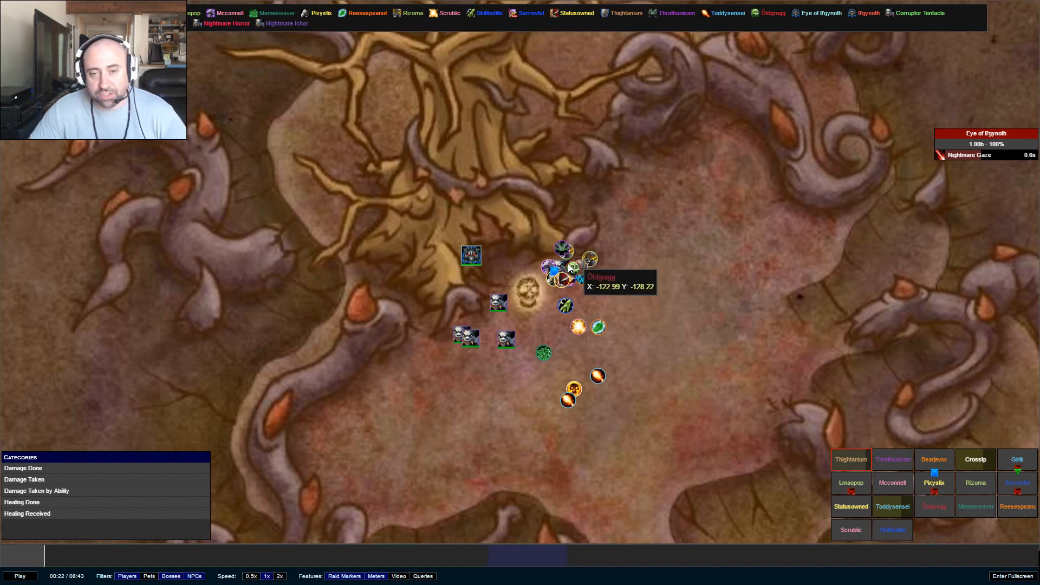
mouse_move(506, 297)
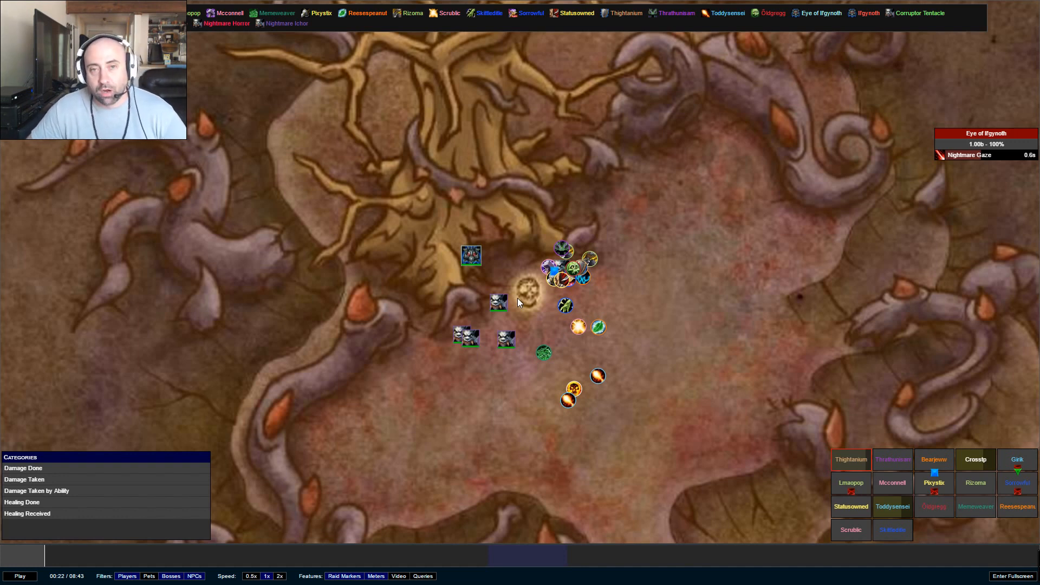
mouse_move(653, 307)
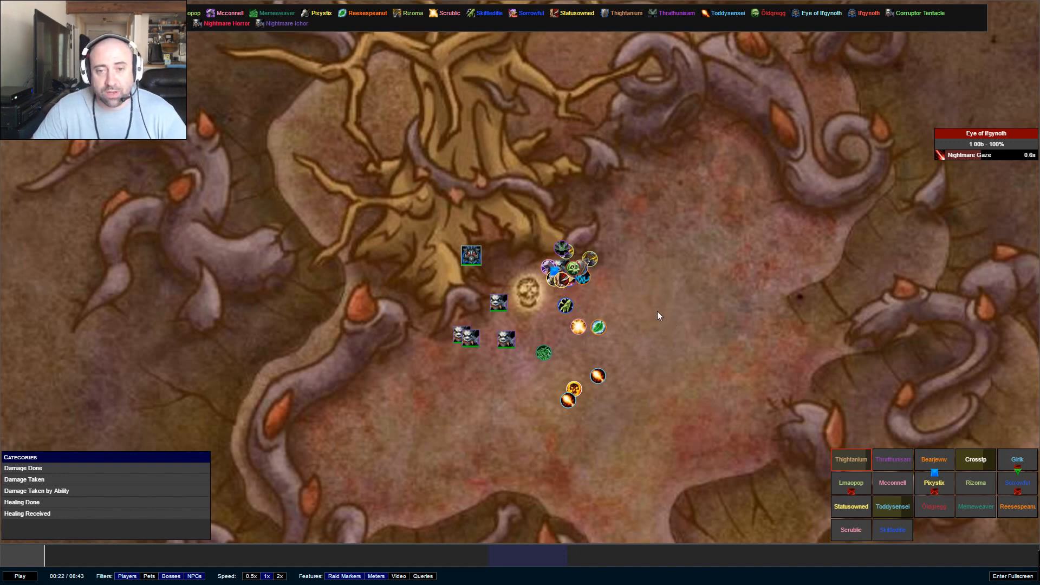
left_click(20, 576)
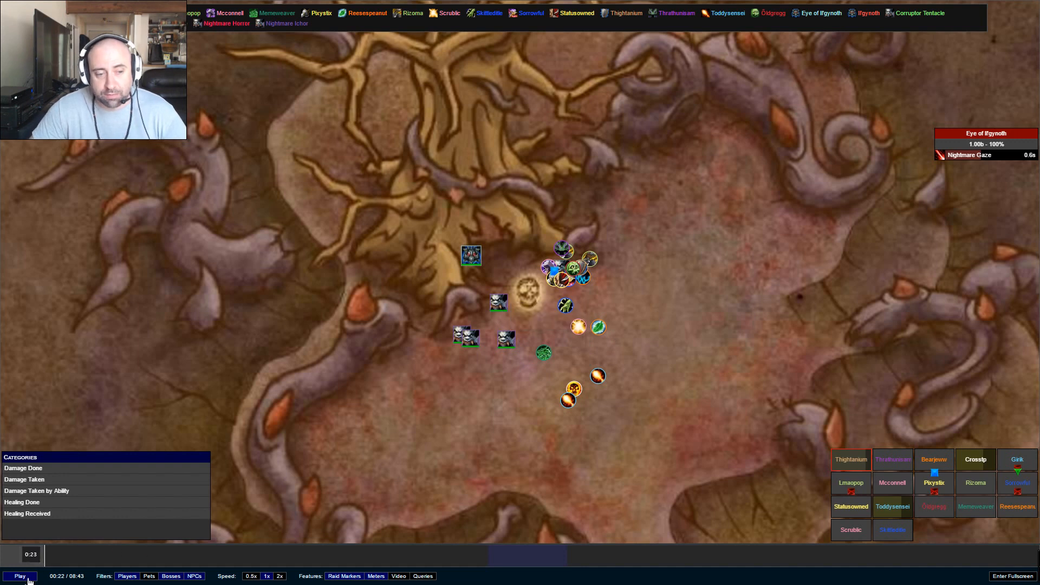
Step: Resume the replay from 0:22 toward 1:22, with the boss at 50%
left_click(20, 576)
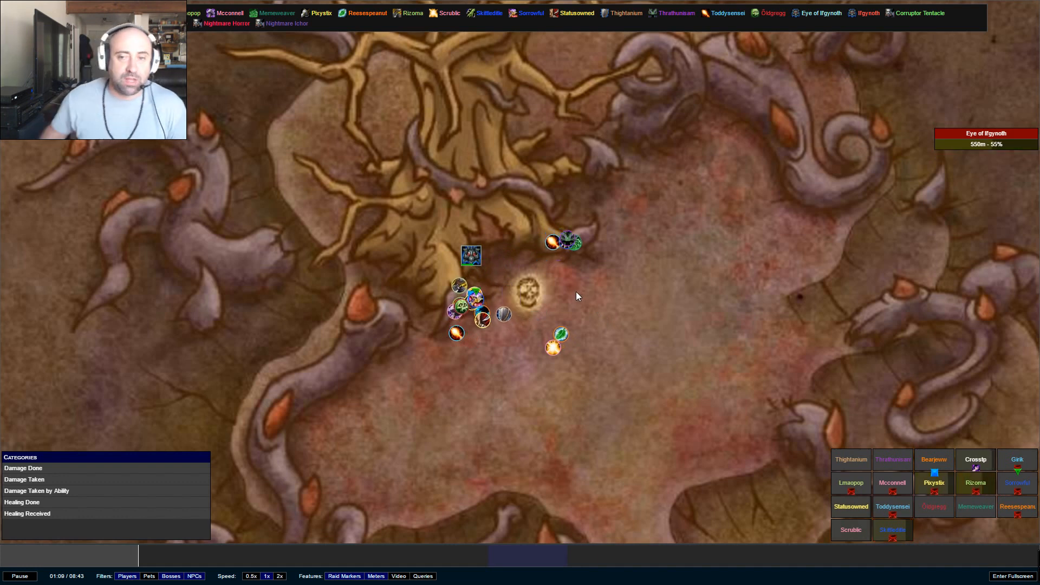
mouse_move(572, 287)
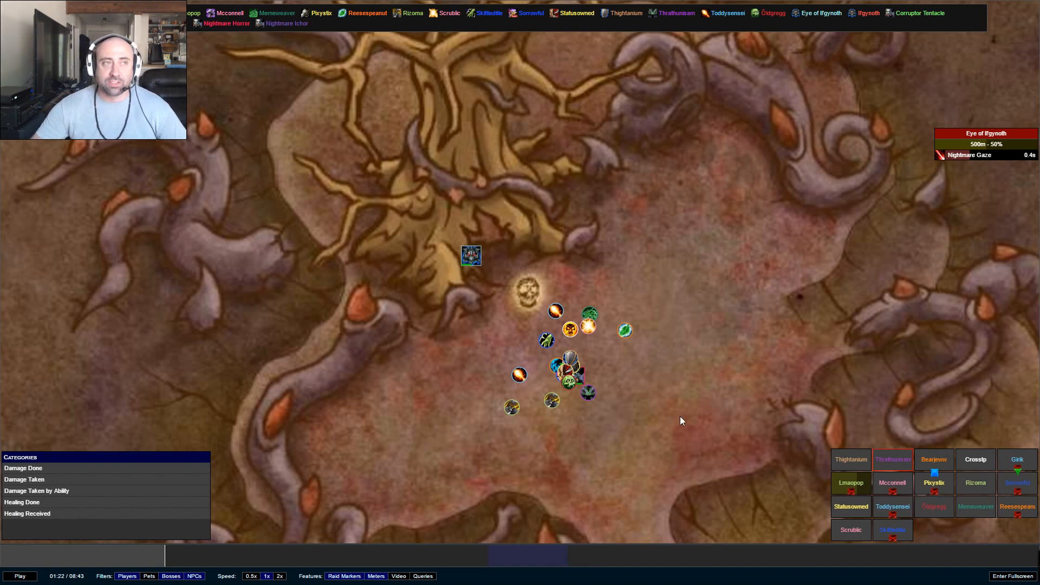
mouse_move(654, 441)
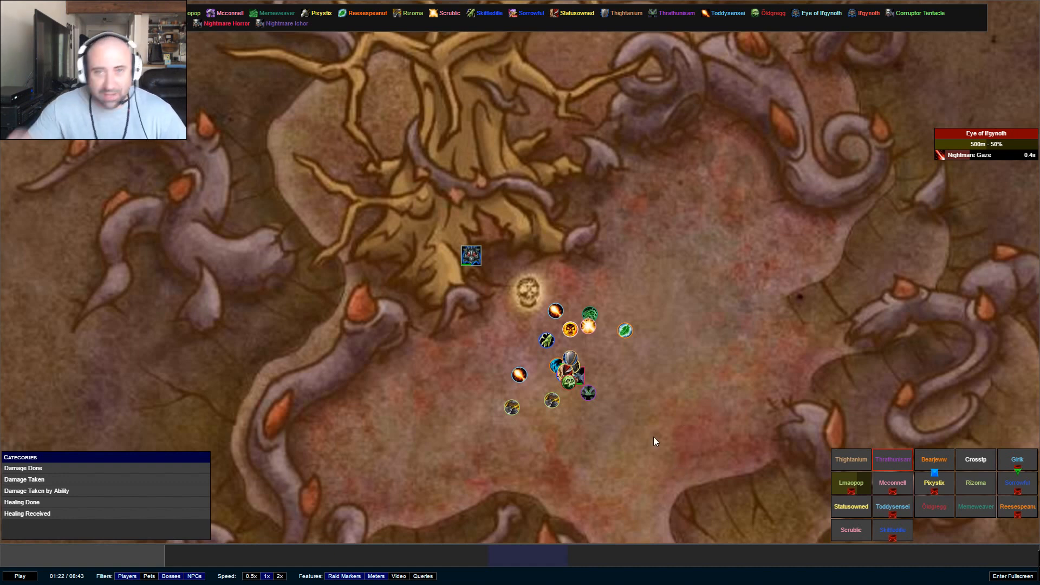
mouse_move(621, 405)
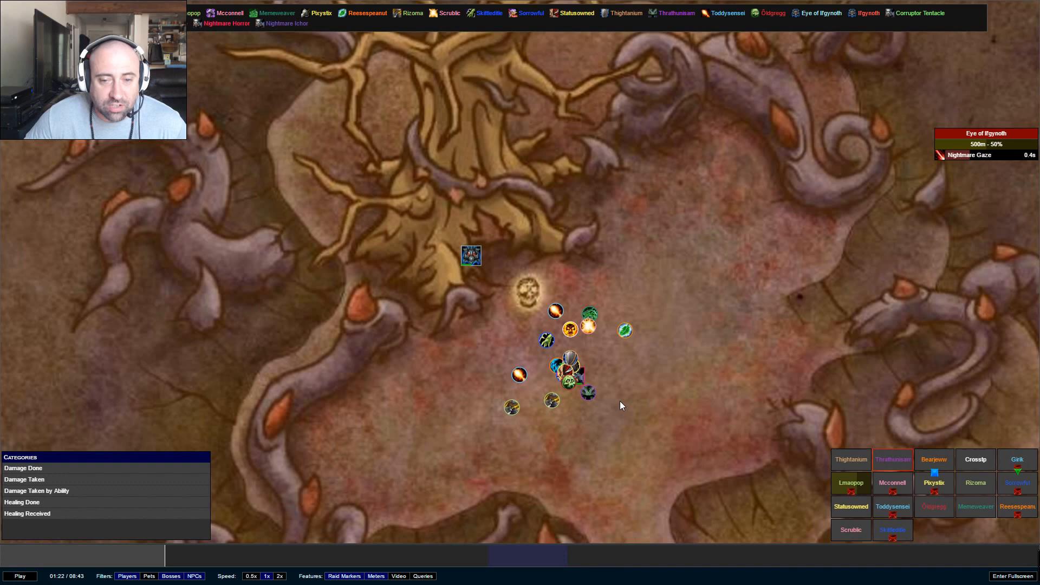
mouse_move(578, 375)
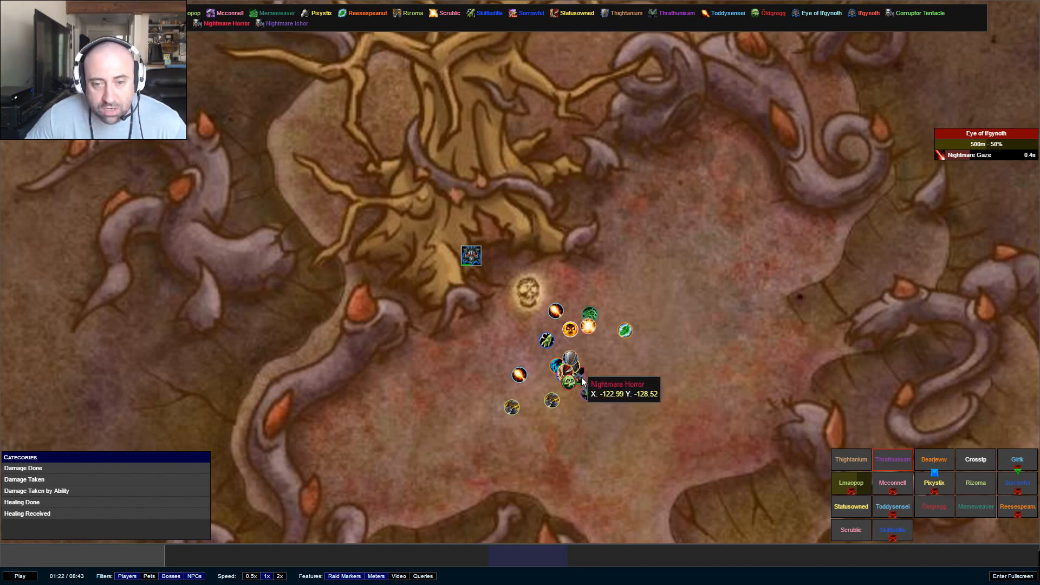
mouse_move(541, 375)
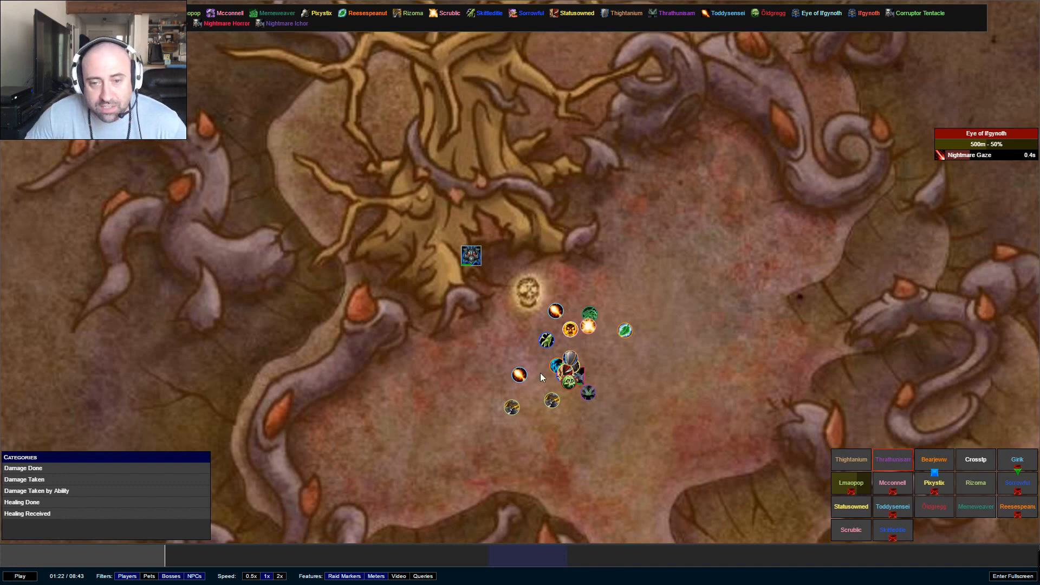
mouse_move(559, 387)
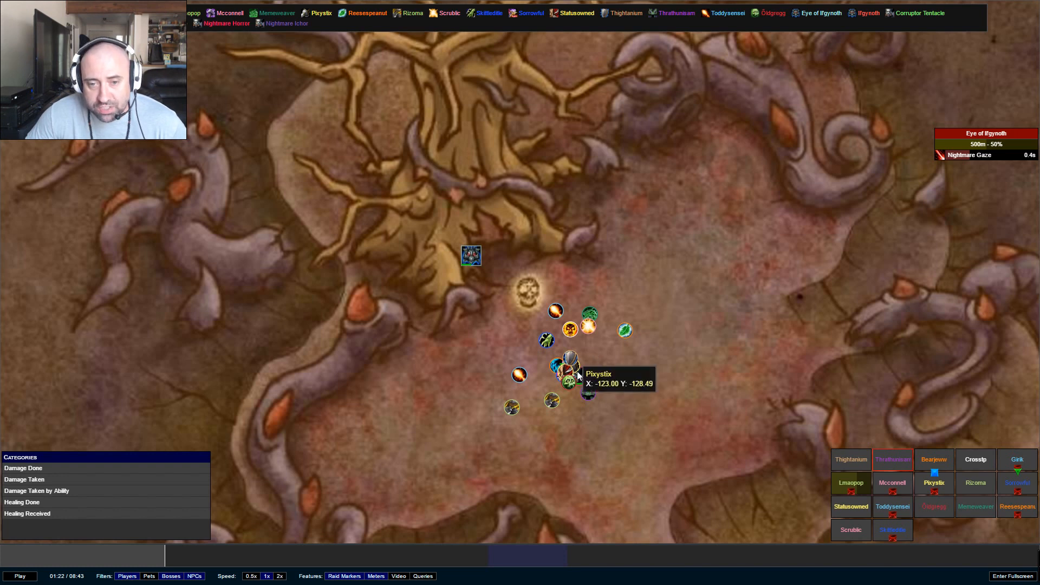
mouse_move(541, 377)
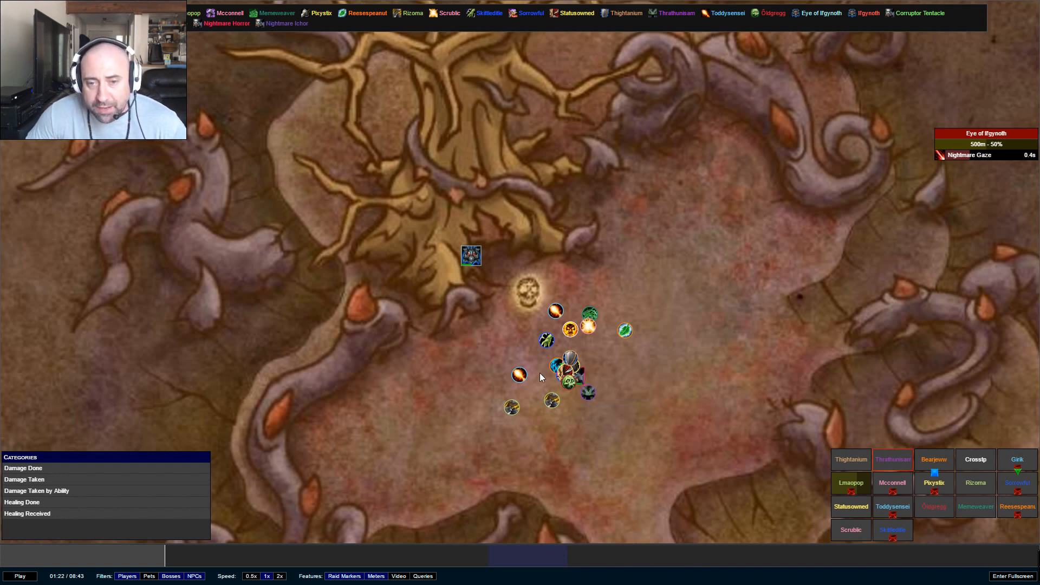
mouse_move(519, 376)
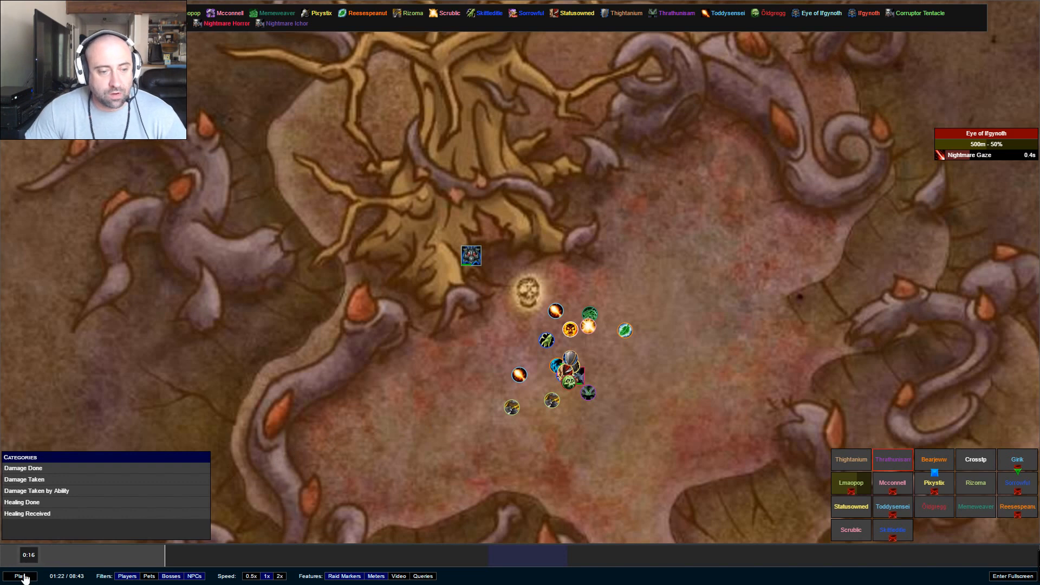
Step: Resume the replay from 1:22, then pause around 1:32 to study positioning
left_click(20, 576)
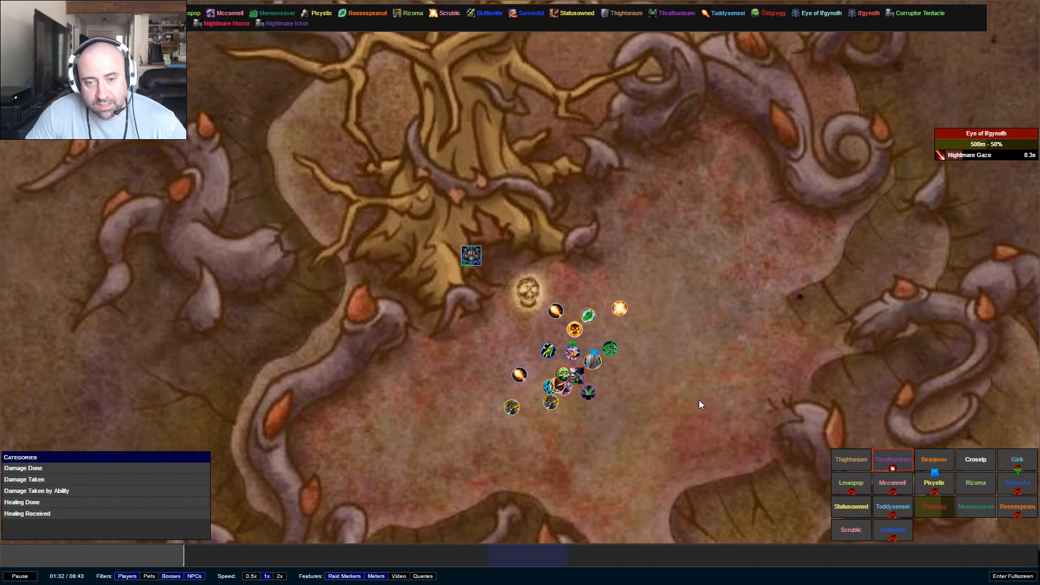
left_click(19, 576)
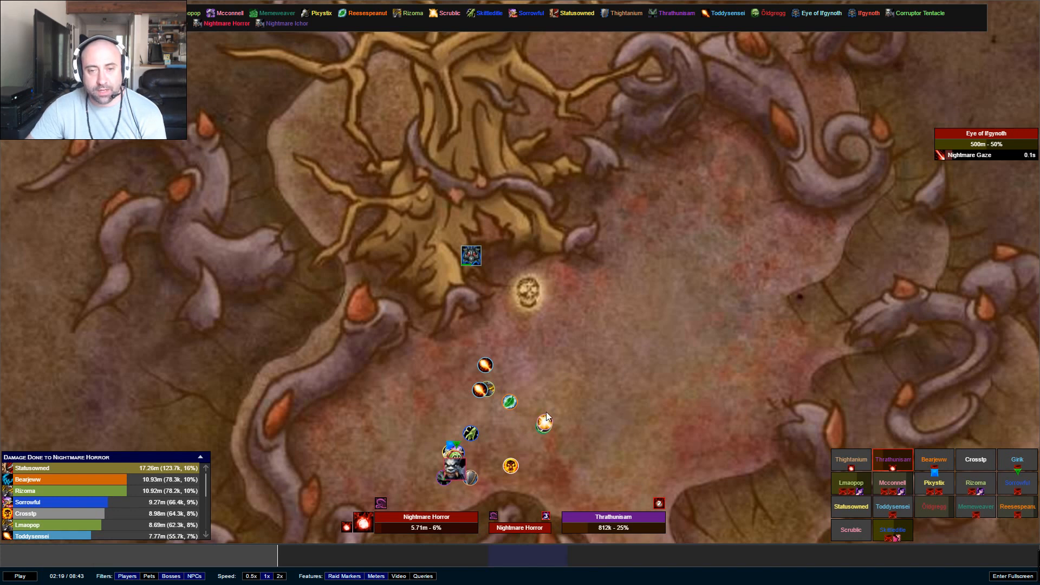
mouse_move(455, 346)
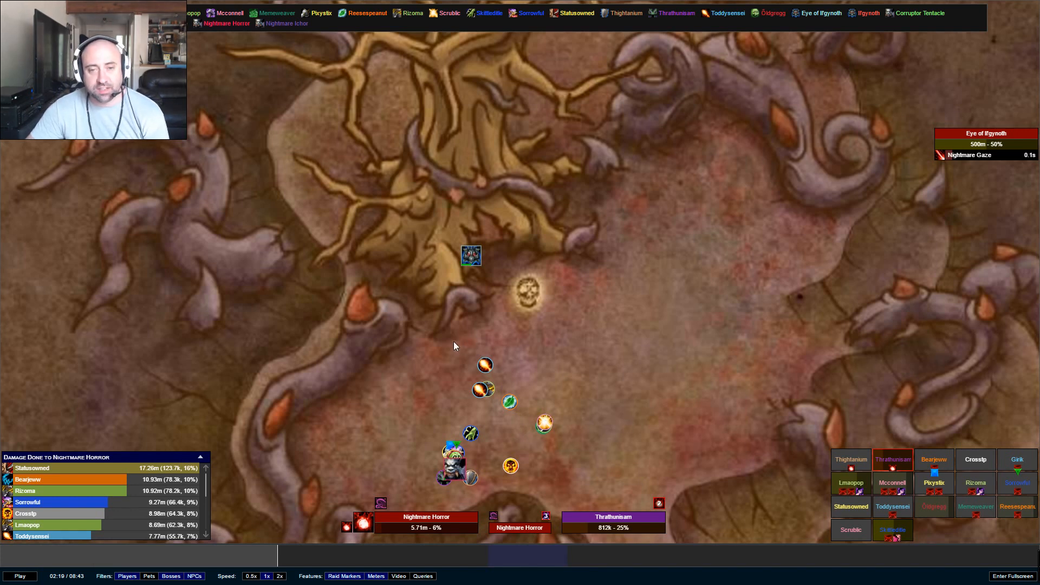
mouse_move(617, 263)
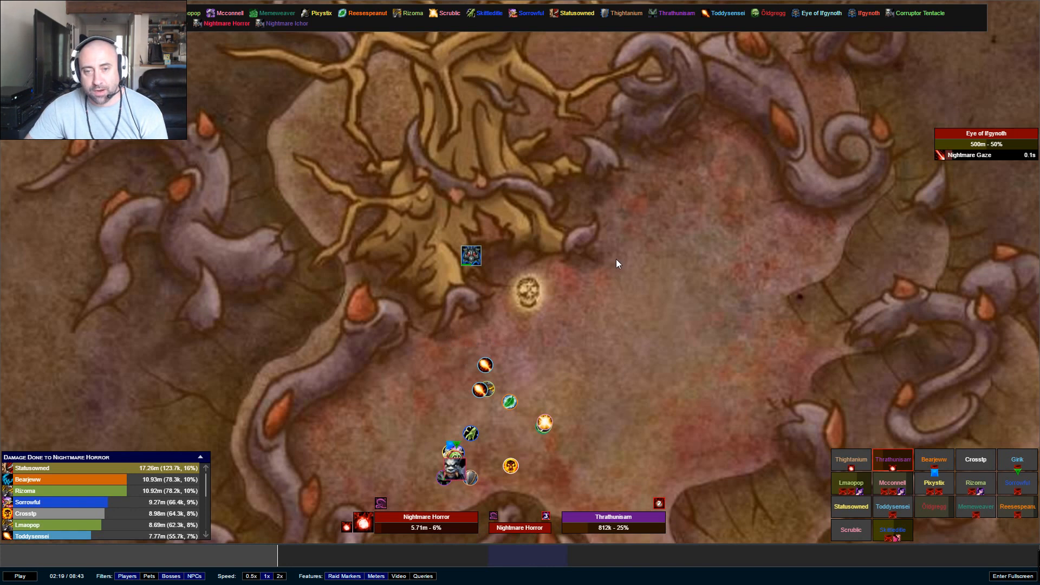
mouse_move(543, 441)
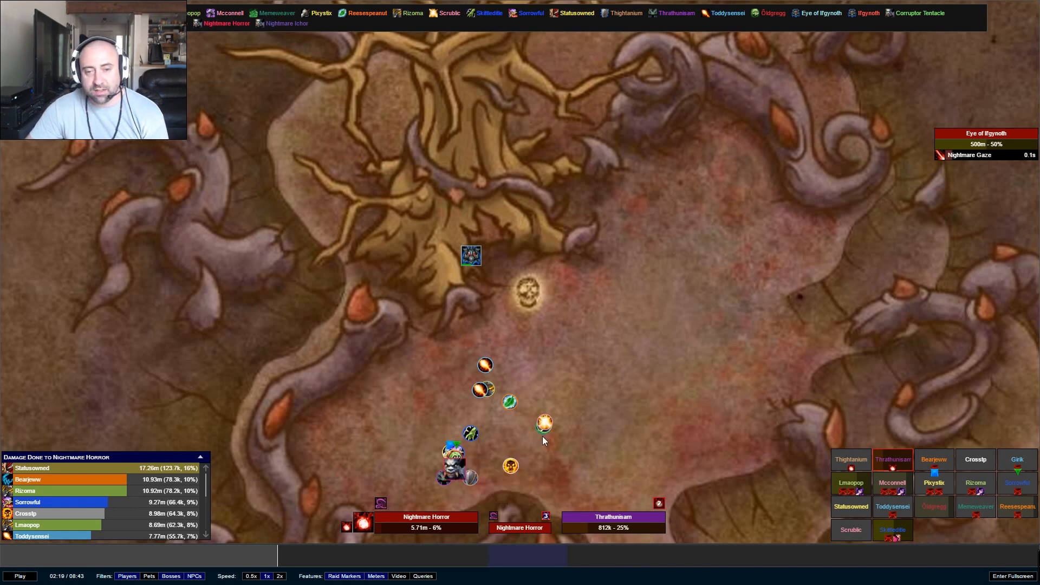
mouse_move(574, 414)
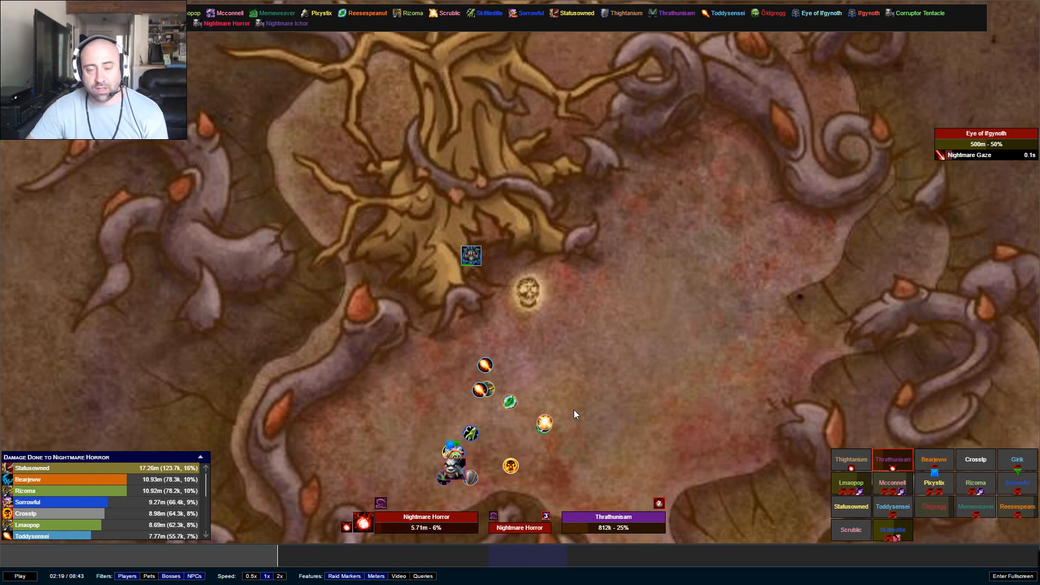
mouse_move(591, 319)
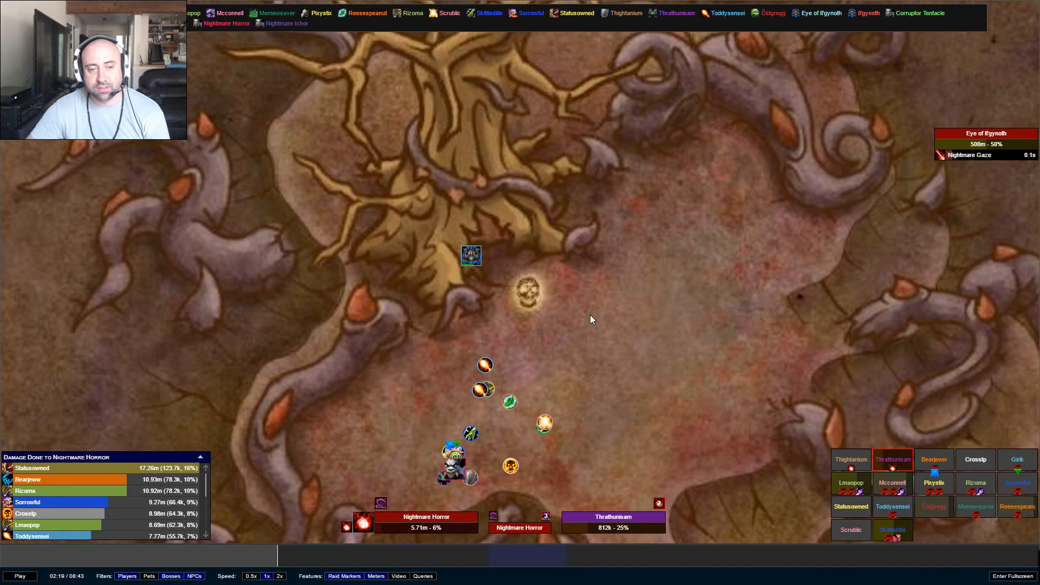
mouse_move(563, 280)
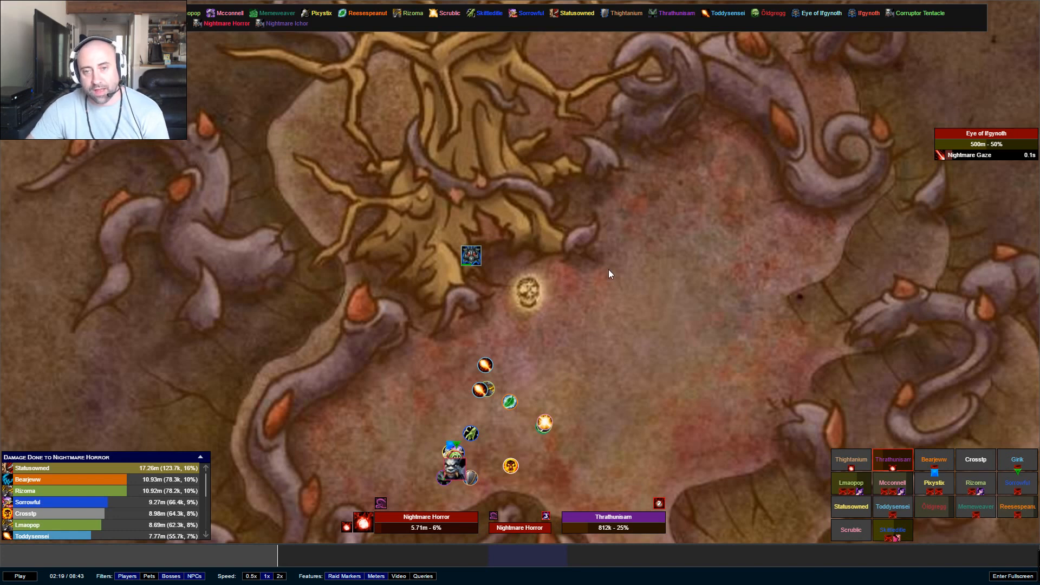
mouse_move(511, 403)
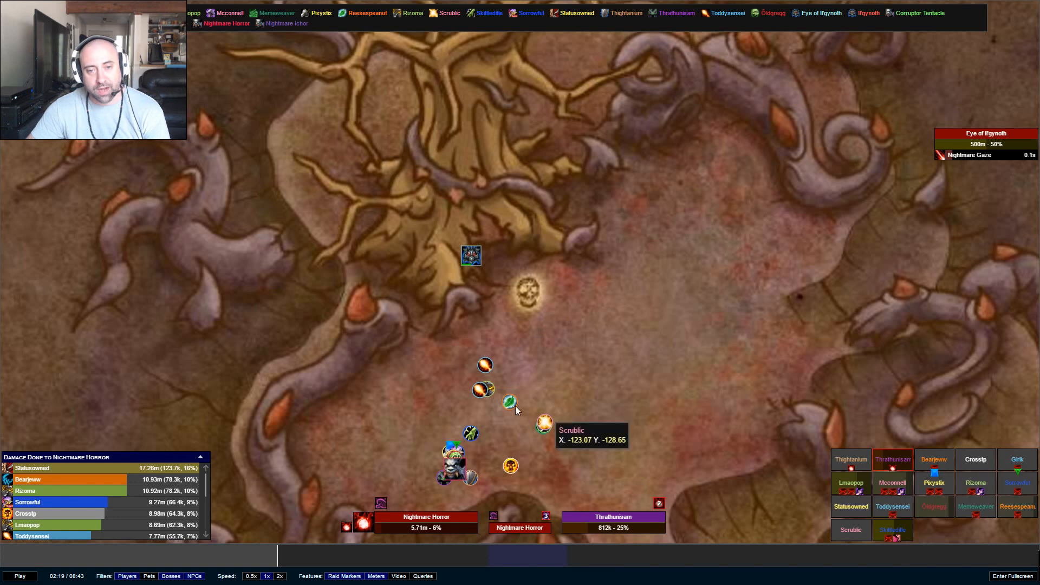
mouse_move(582, 428)
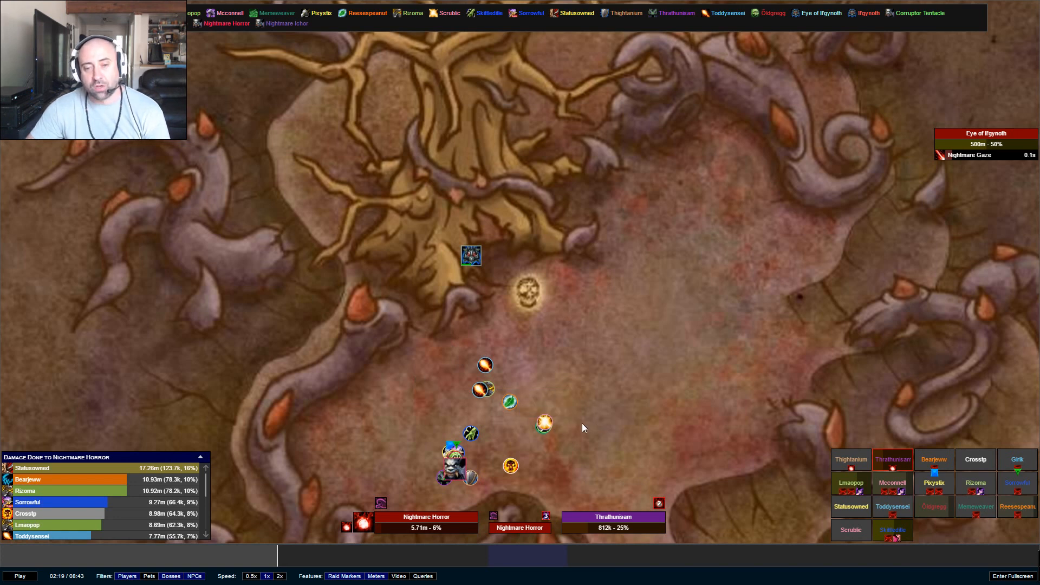
mouse_move(556, 397)
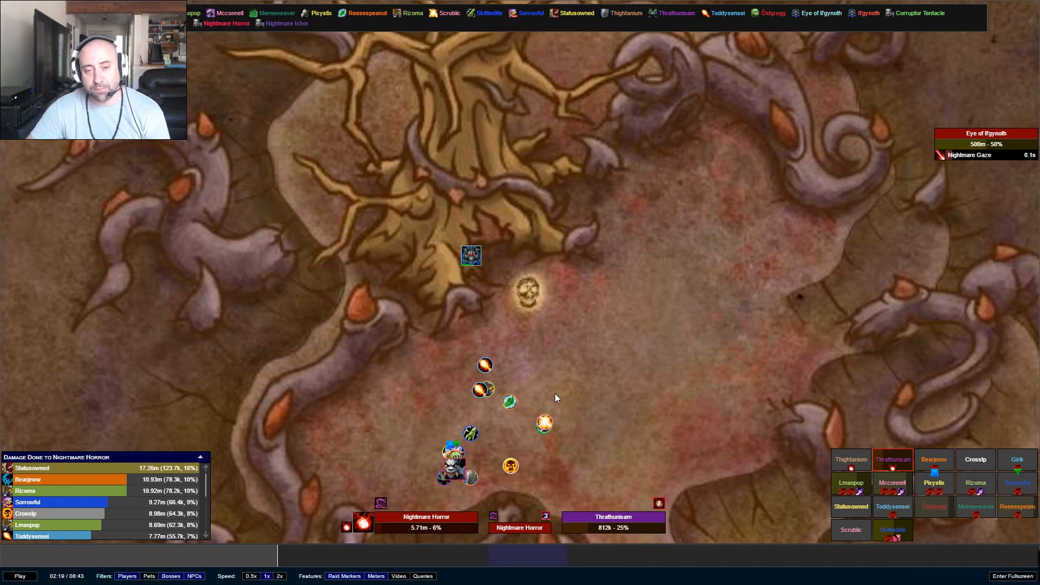
mouse_move(524, 358)
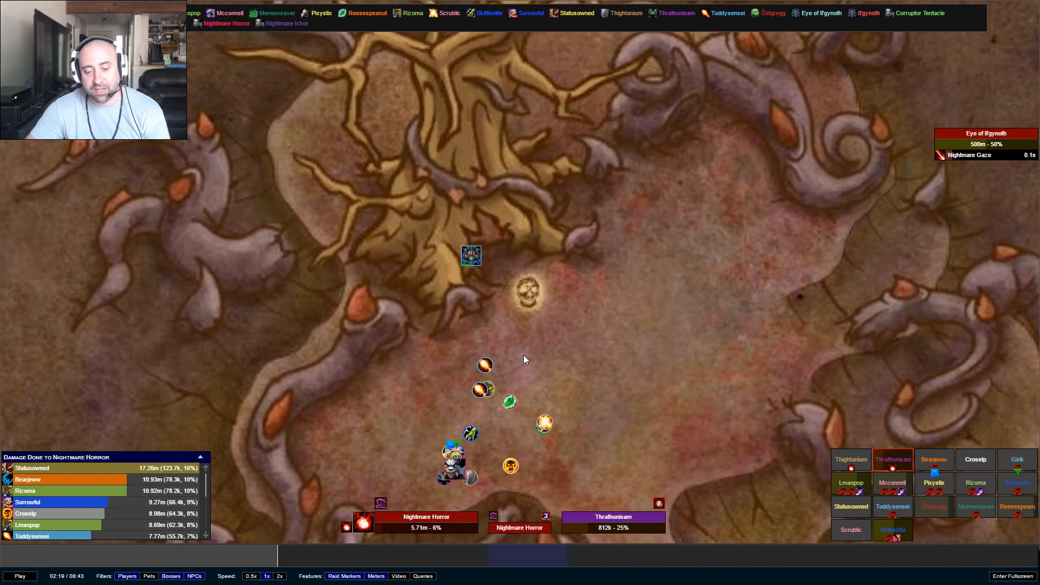
mouse_move(456, 333)
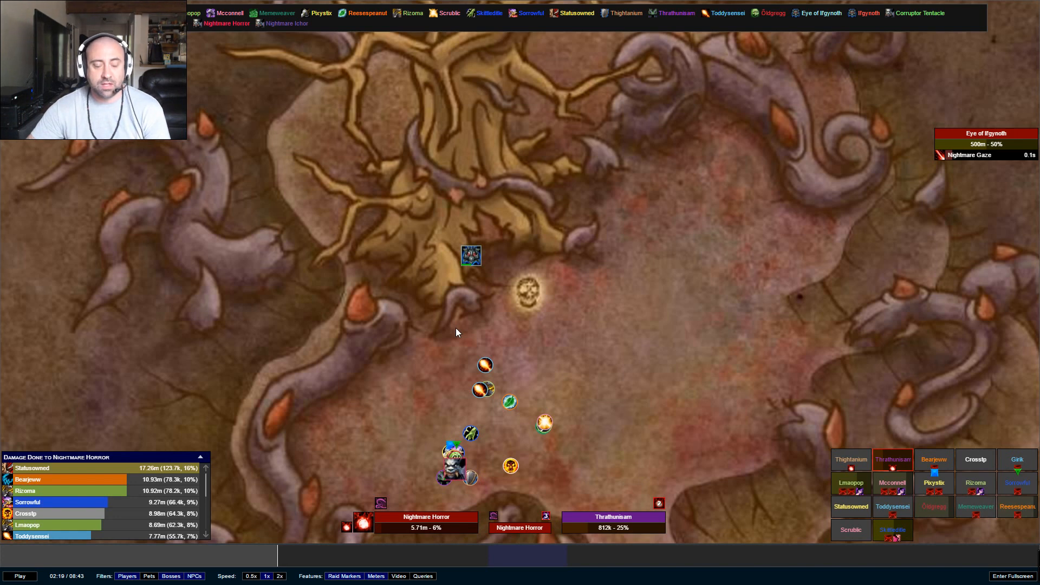
mouse_move(454, 334)
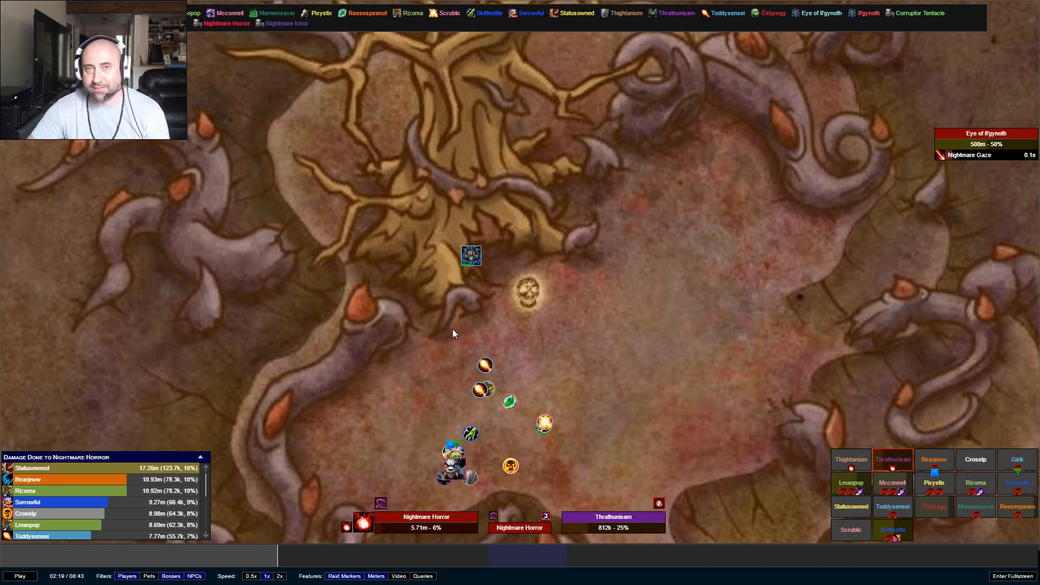
mouse_move(501, 430)
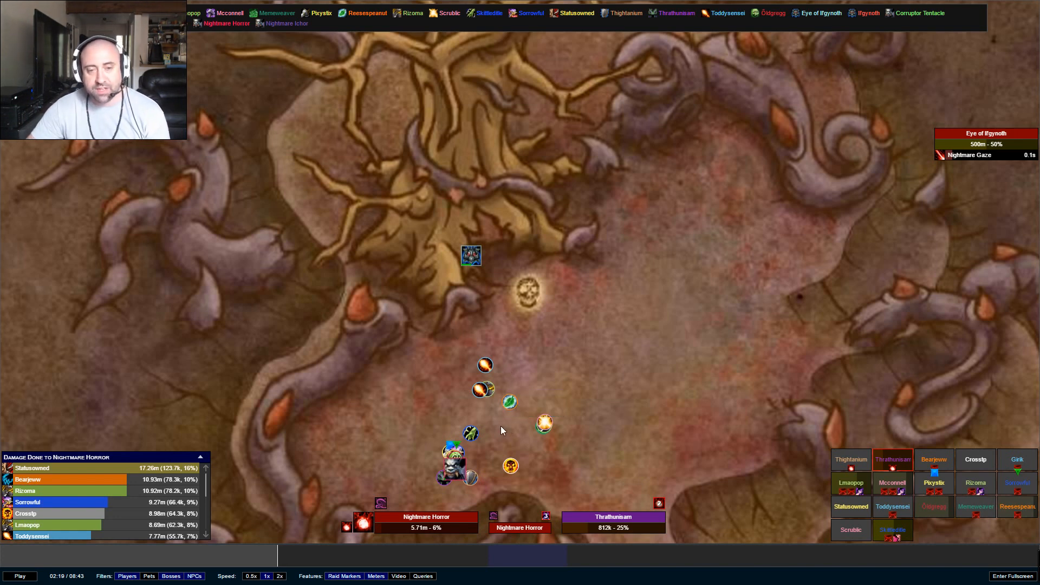
mouse_move(484, 426)
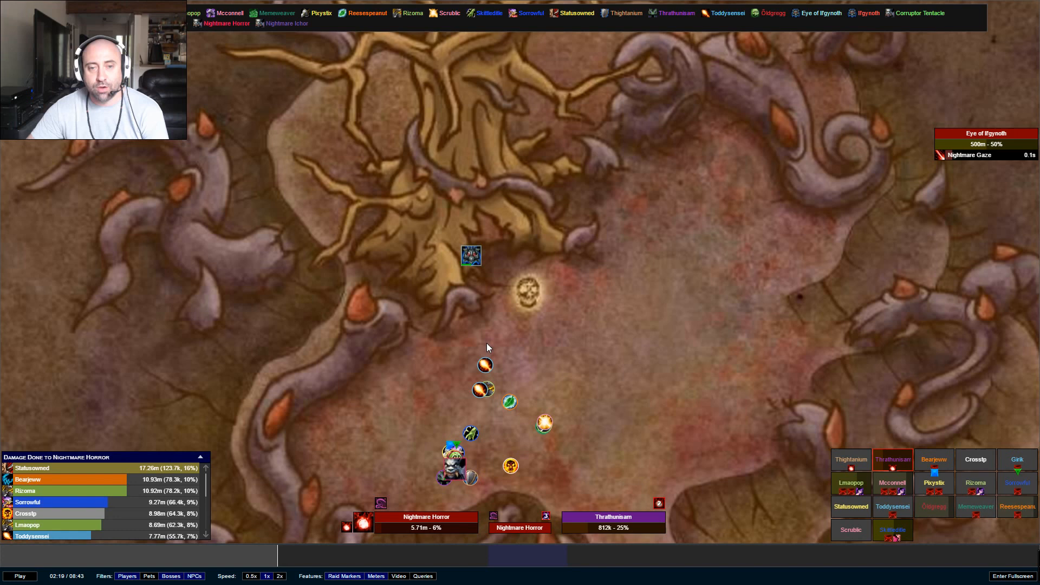
mouse_move(499, 421)
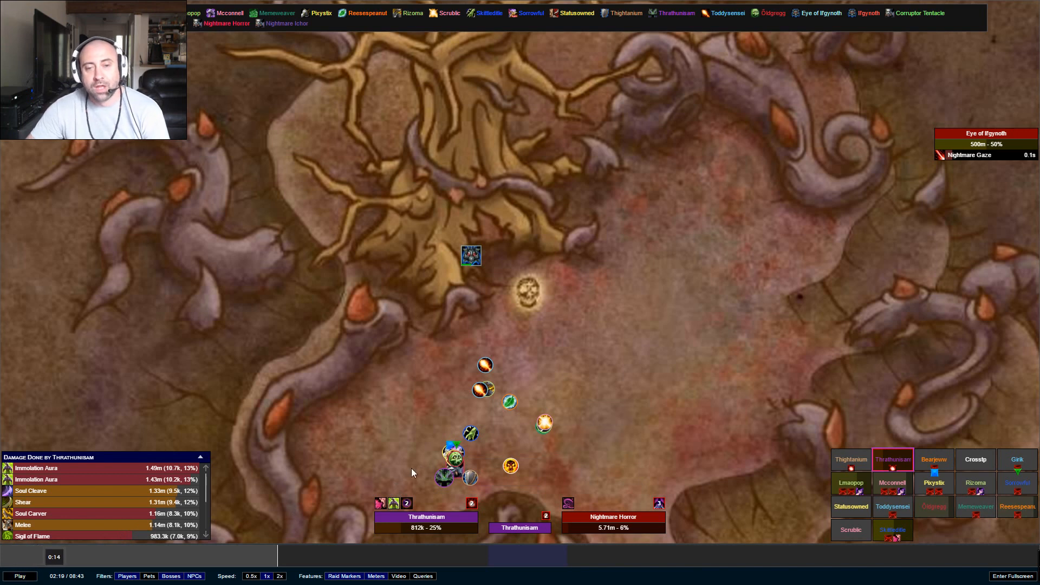
mouse_move(464, 462)
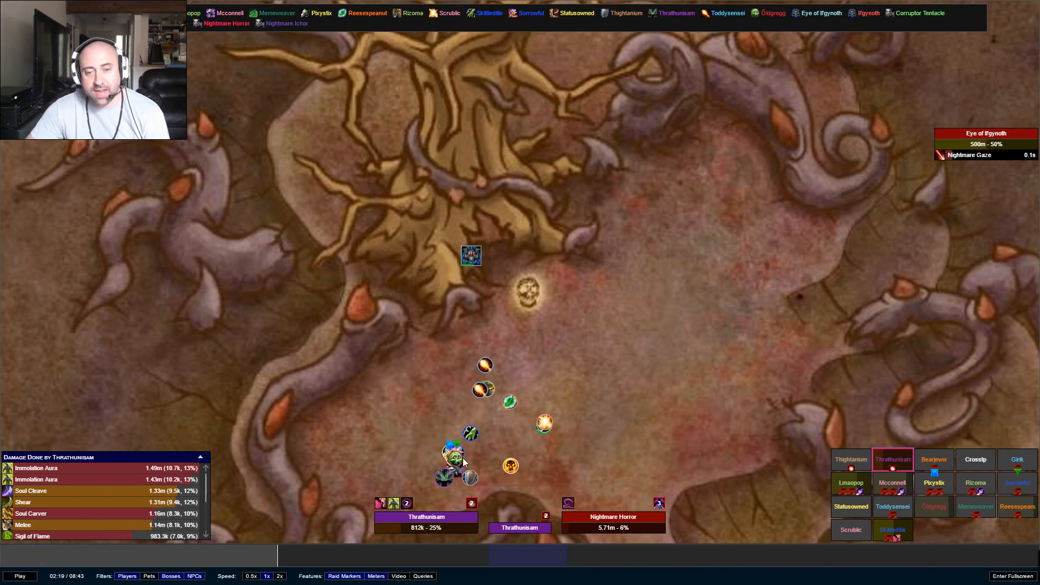
mouse_move(579, 316)
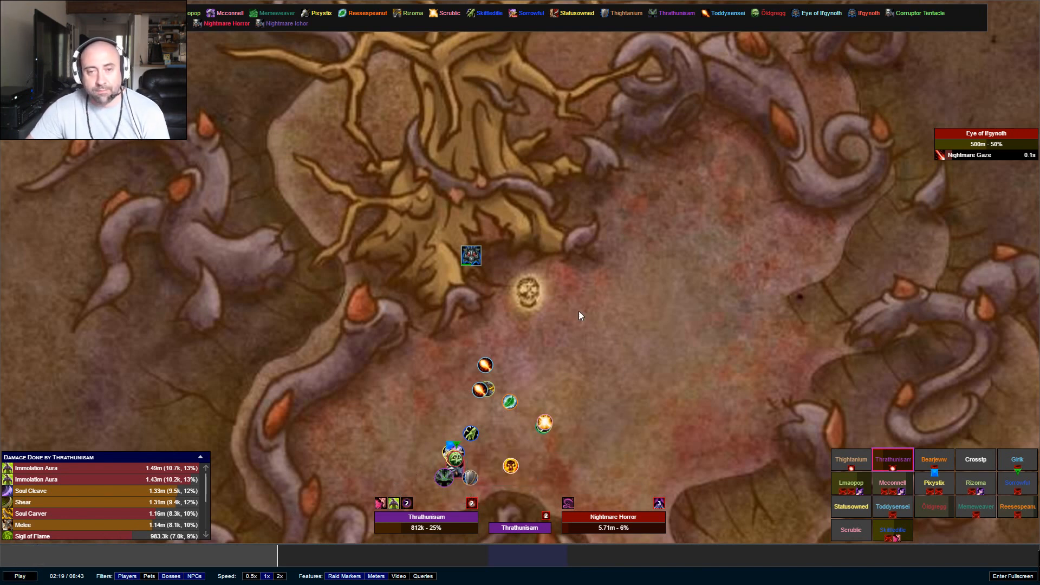
mouse_move(593, 271)
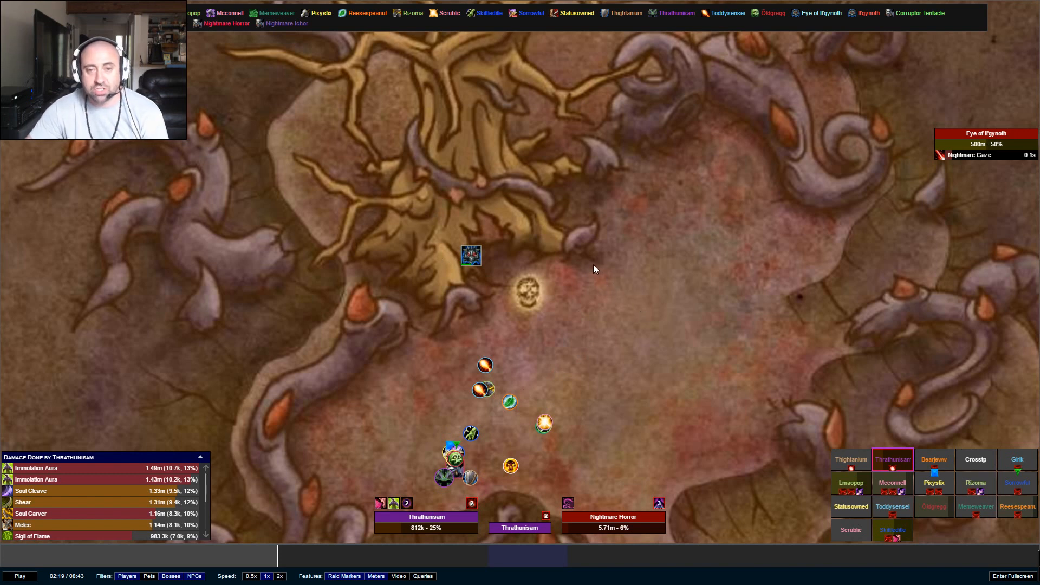
mouse_move(628, 345)
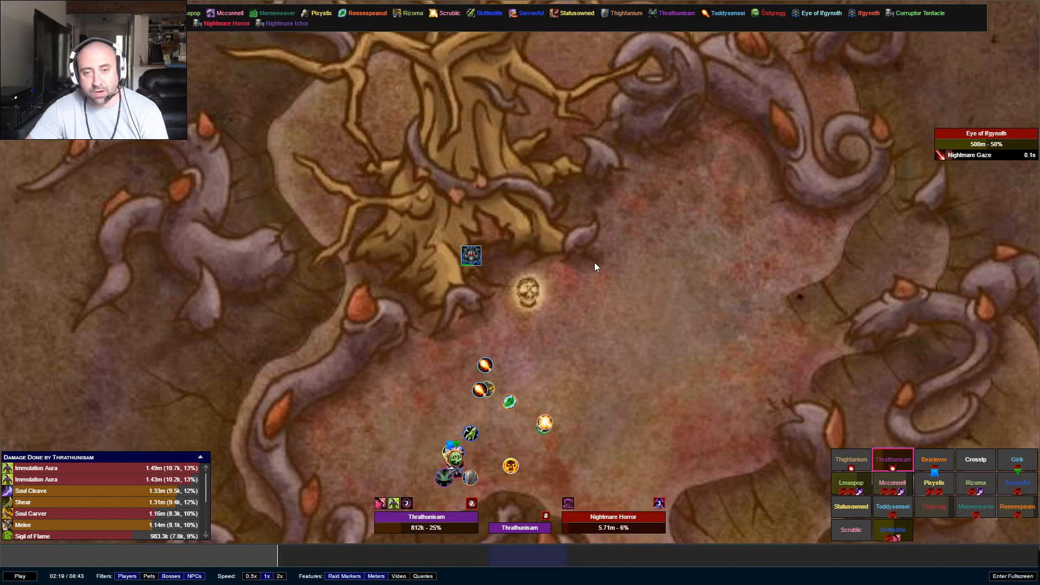
mouse_move(603, 363)
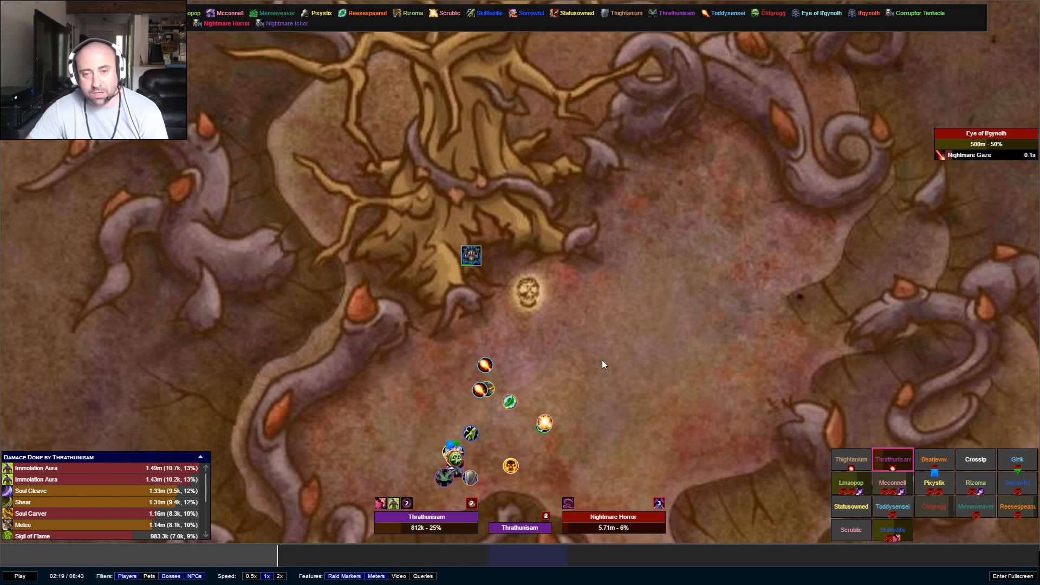
mouse_move(593, 268)
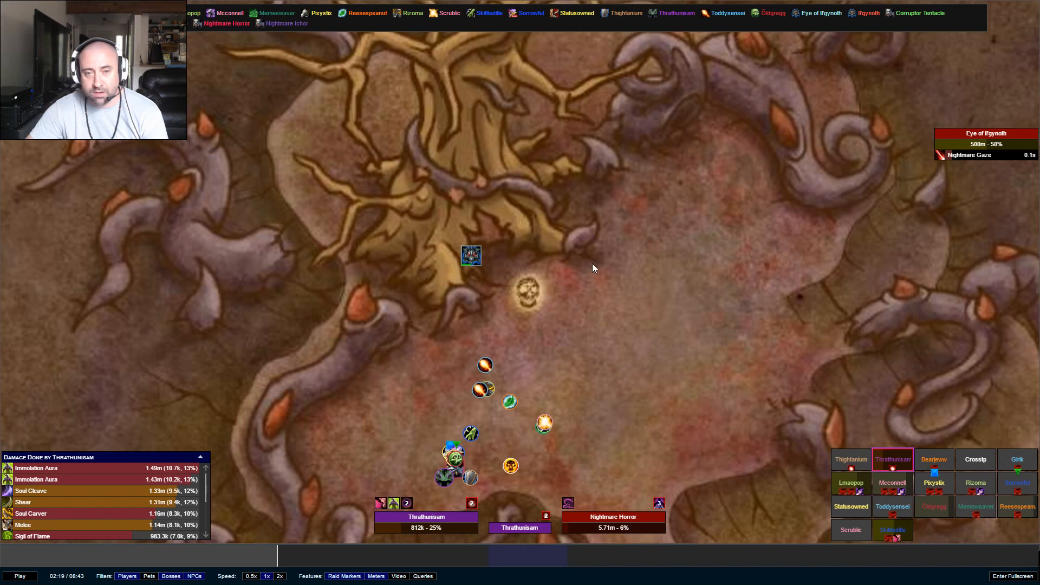
mouse_move(597, 279)
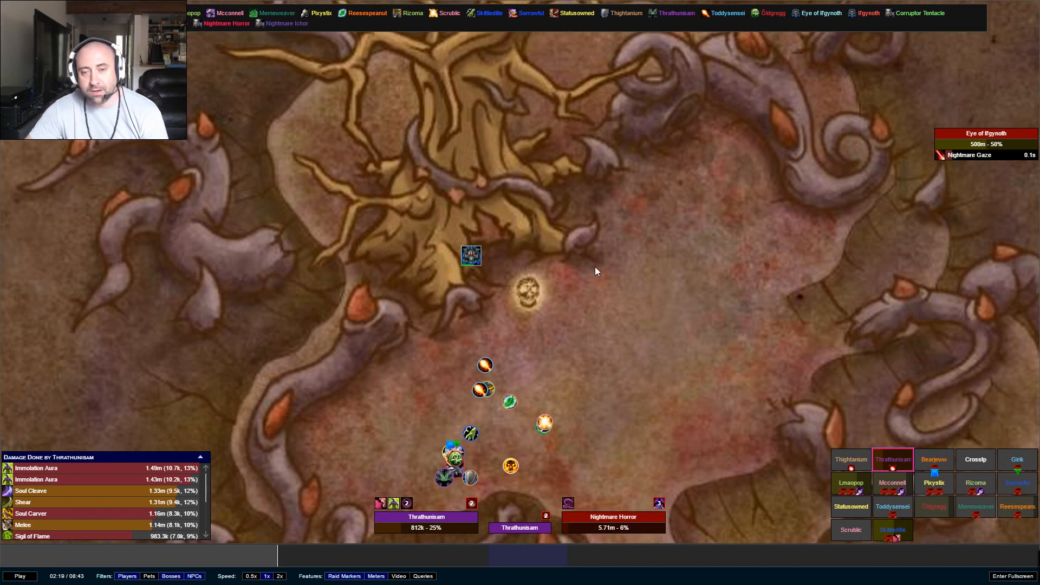
mouse_move(610, 296)
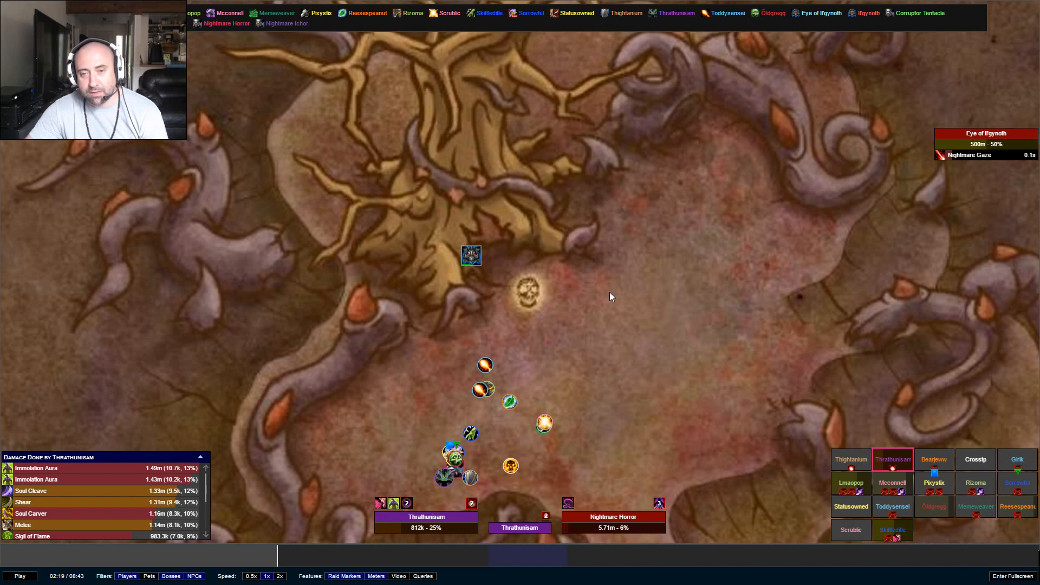
mouse_move(616, 355)
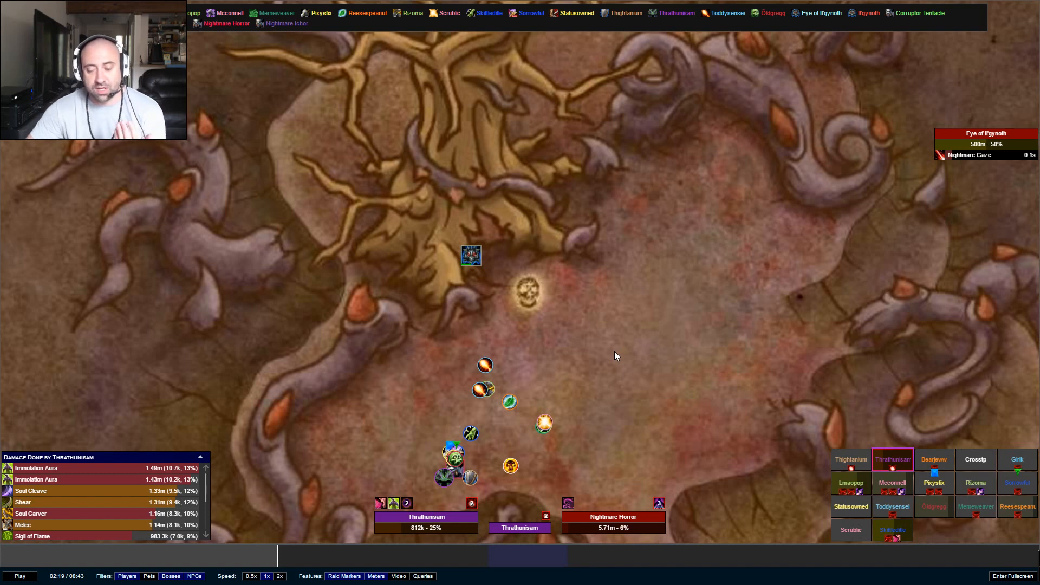
mouse_move(638, 337)
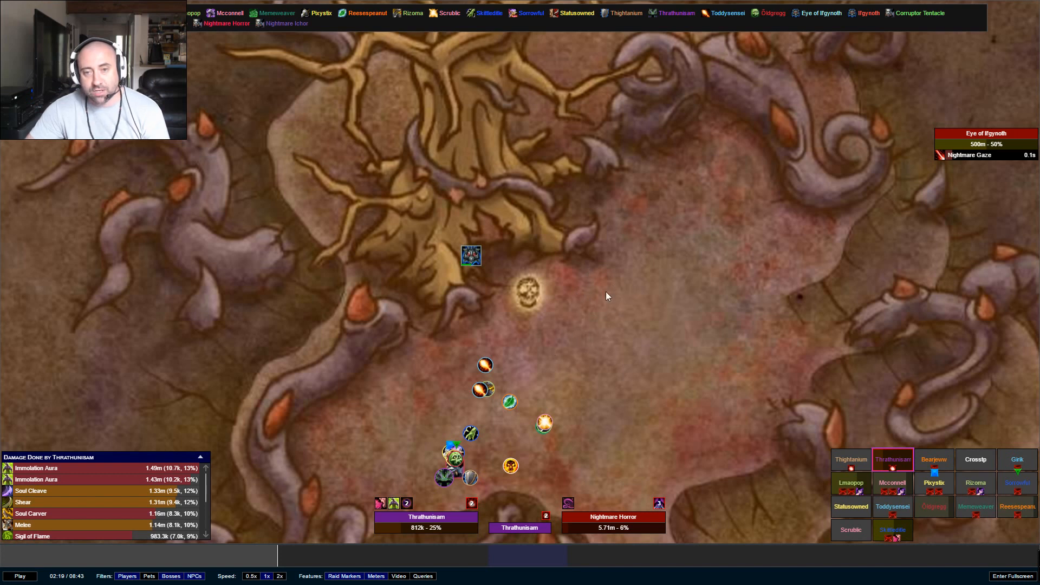
mouse_move(549, 346)
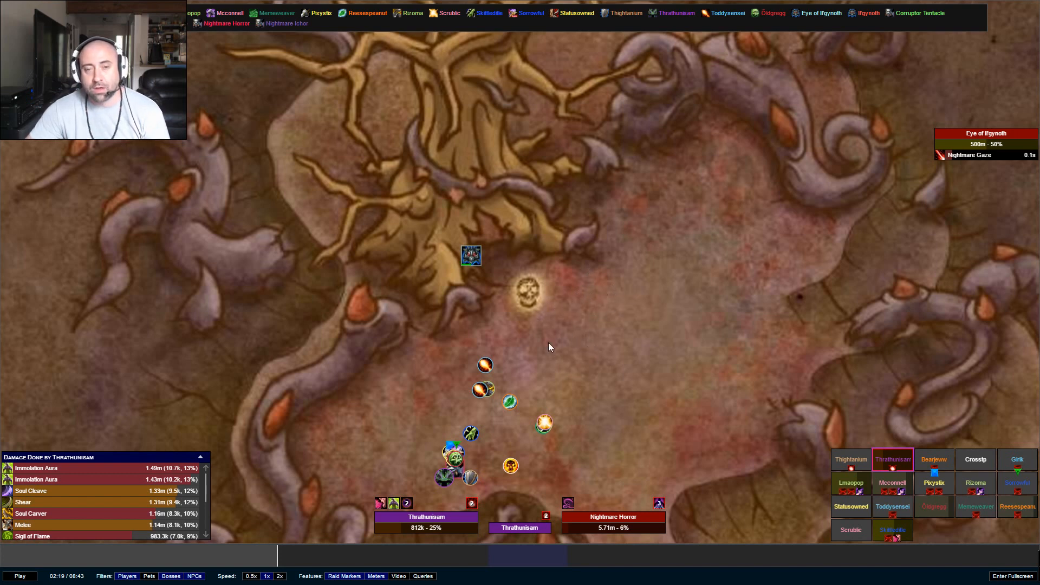
Step: Restart playback and let the fight run to 02:37, past the Nightmare Horror's death
left_click(20, 575)
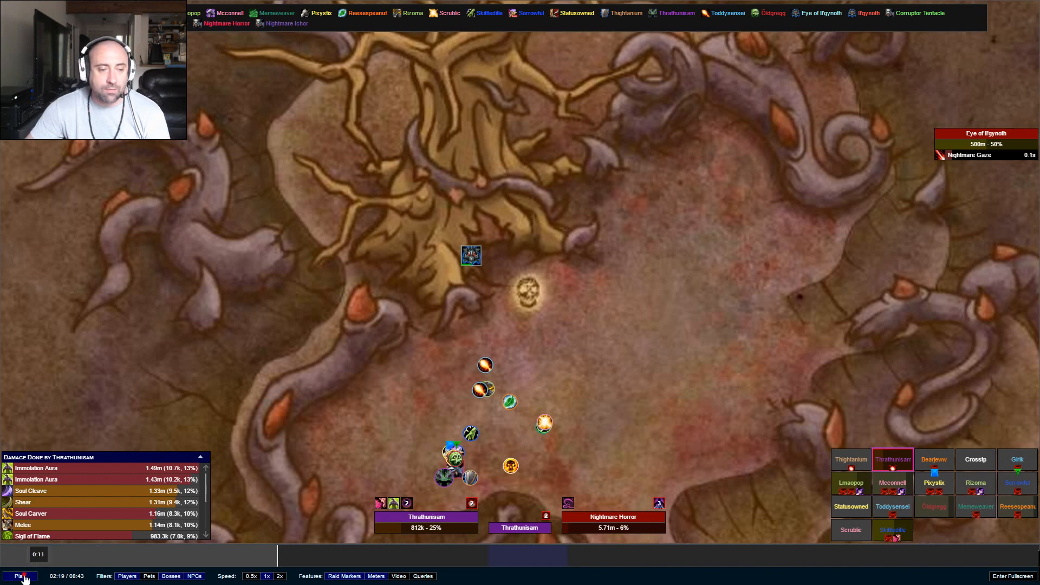
left_click(20, 575)
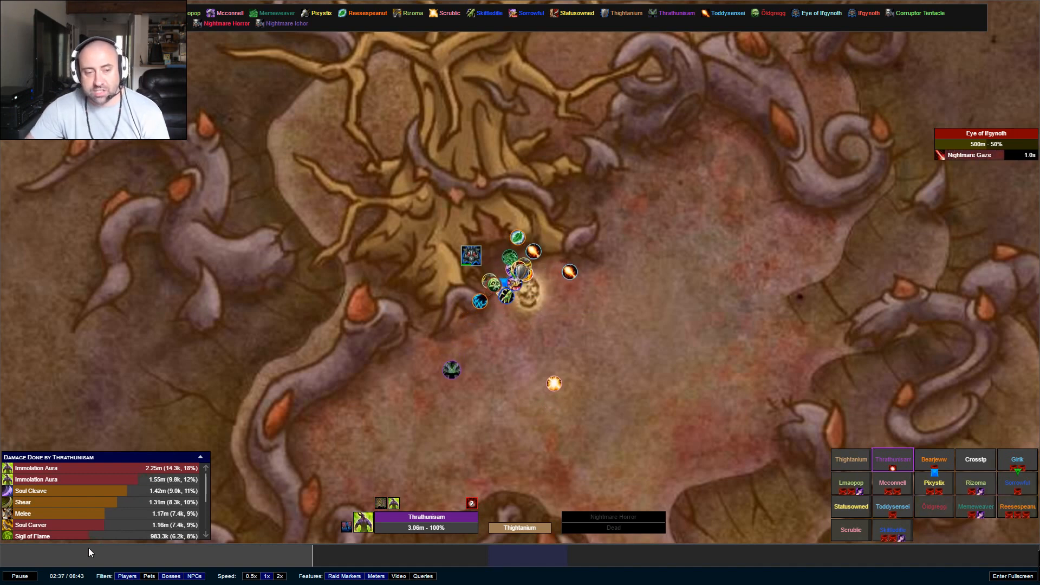
Step: Pause the replay at 02:38 with the raid stacked on the boss
left_click(21, 576)
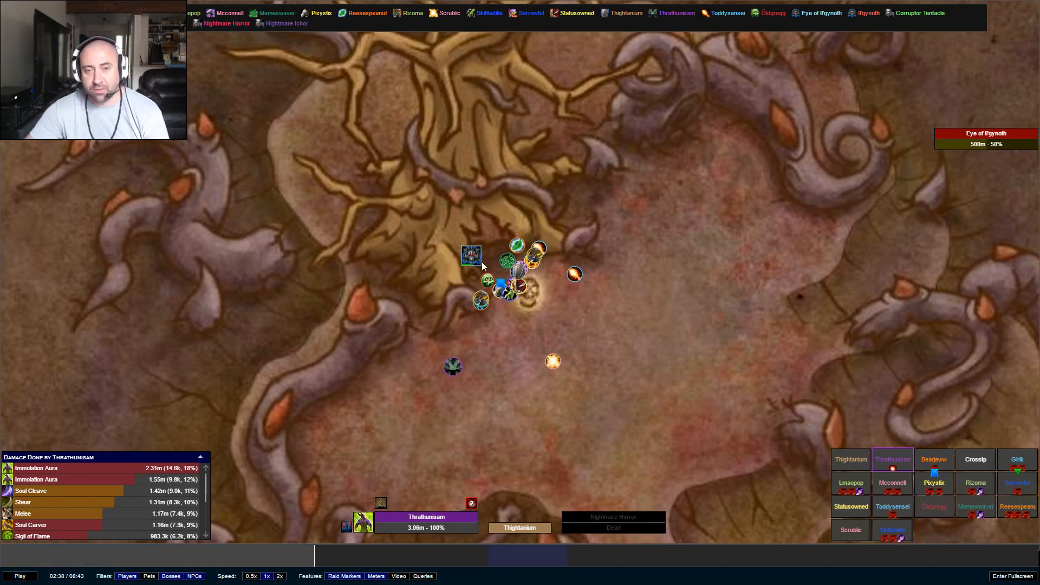
mouse_move(500, 287)
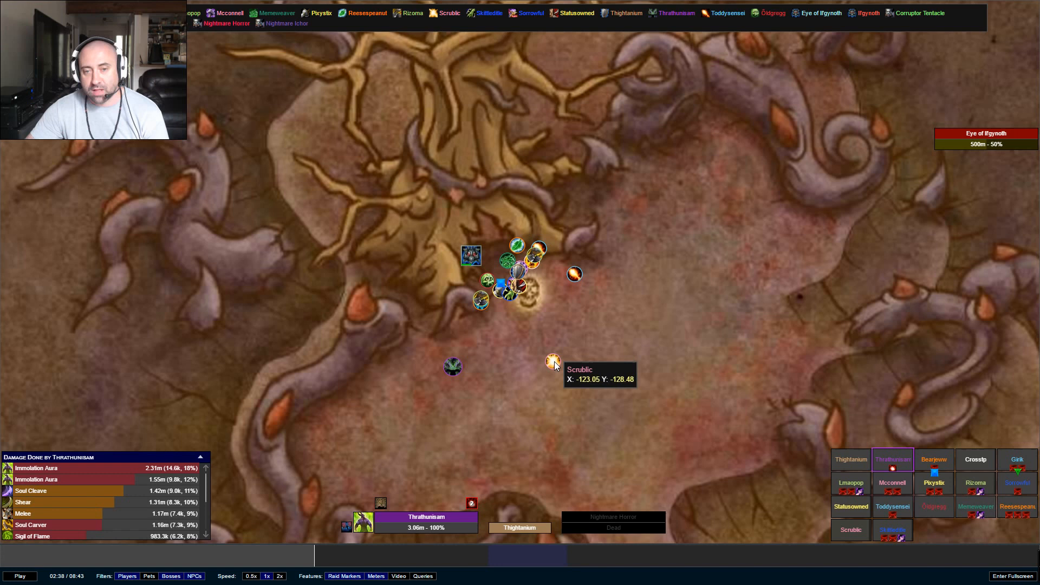
mouse_move(590, 284)
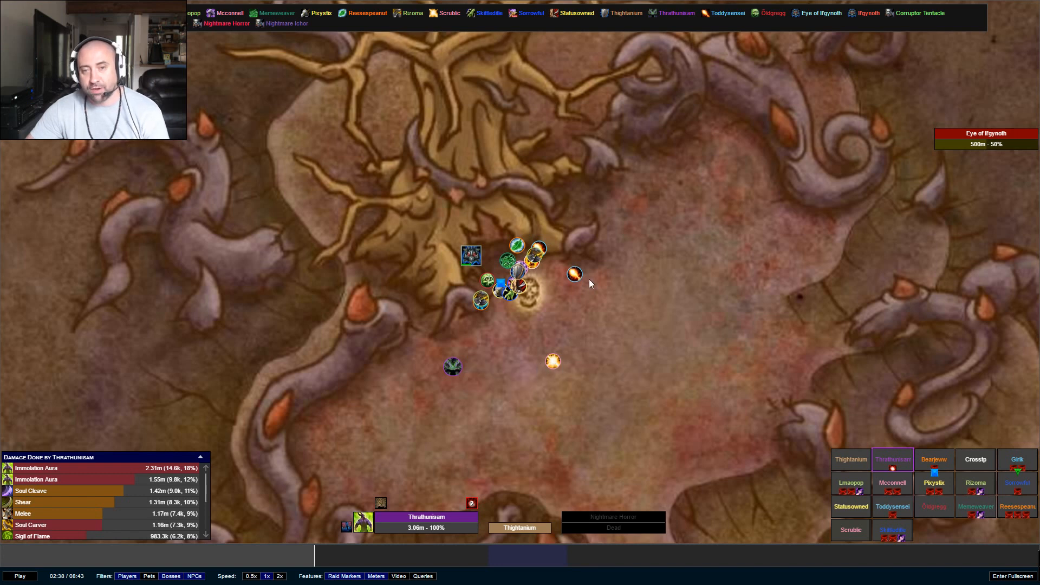
mouse_move(491, 266)
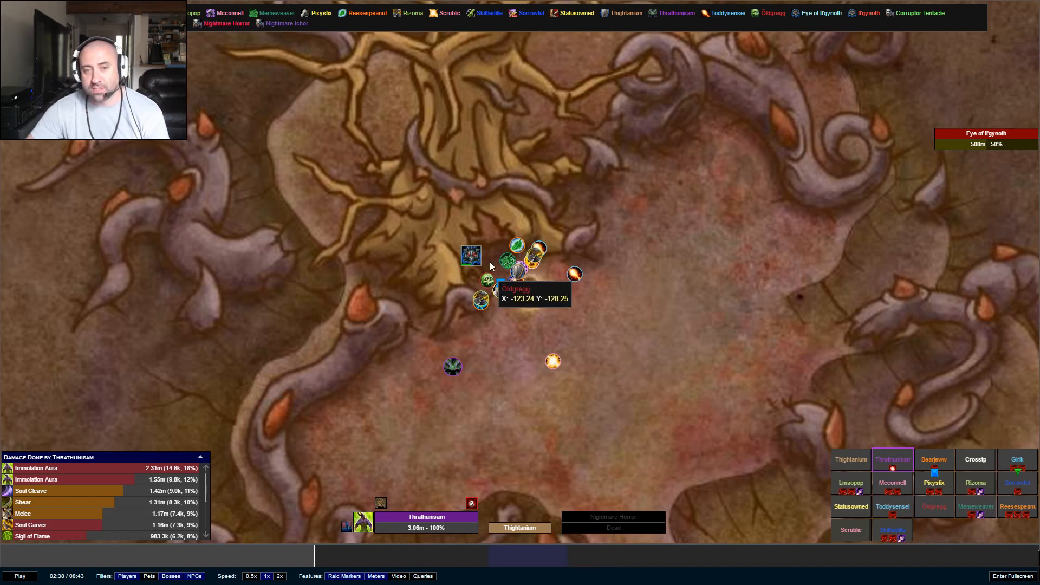
mouse_move(453, 366)
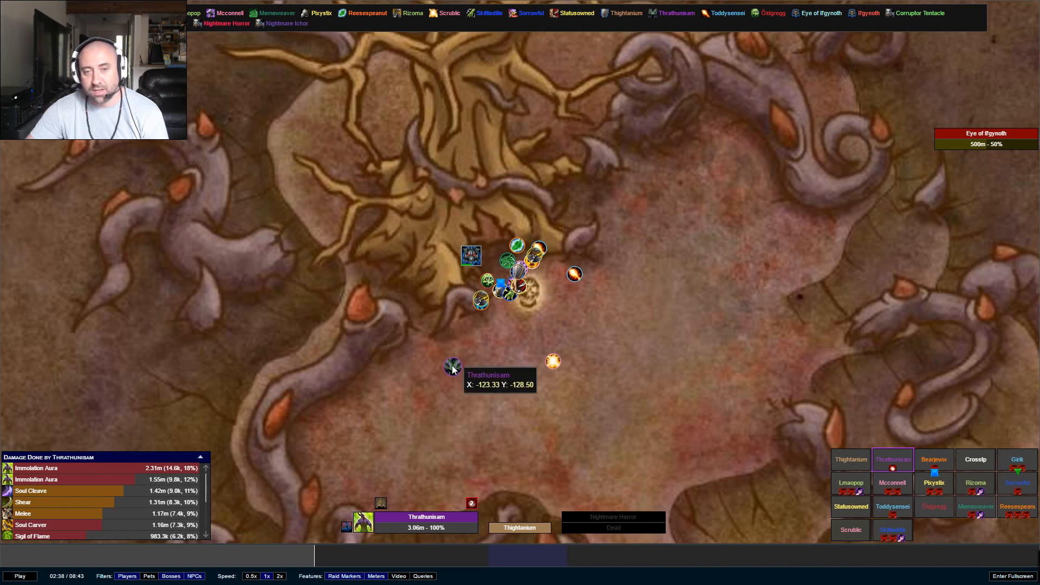
mouse_move(454, 372)
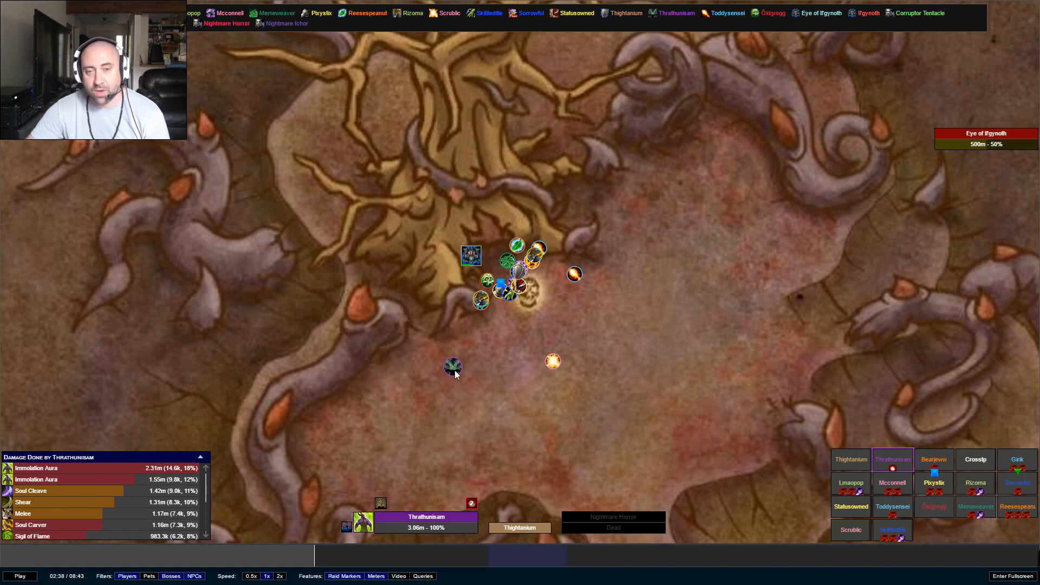
mouse_move(260, 543)
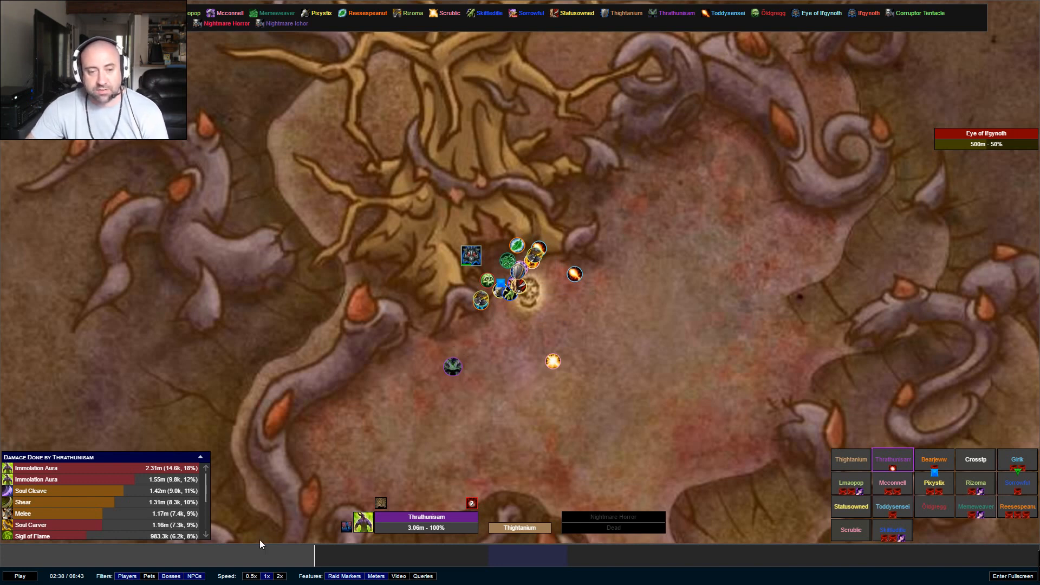
left_click(20, 576)
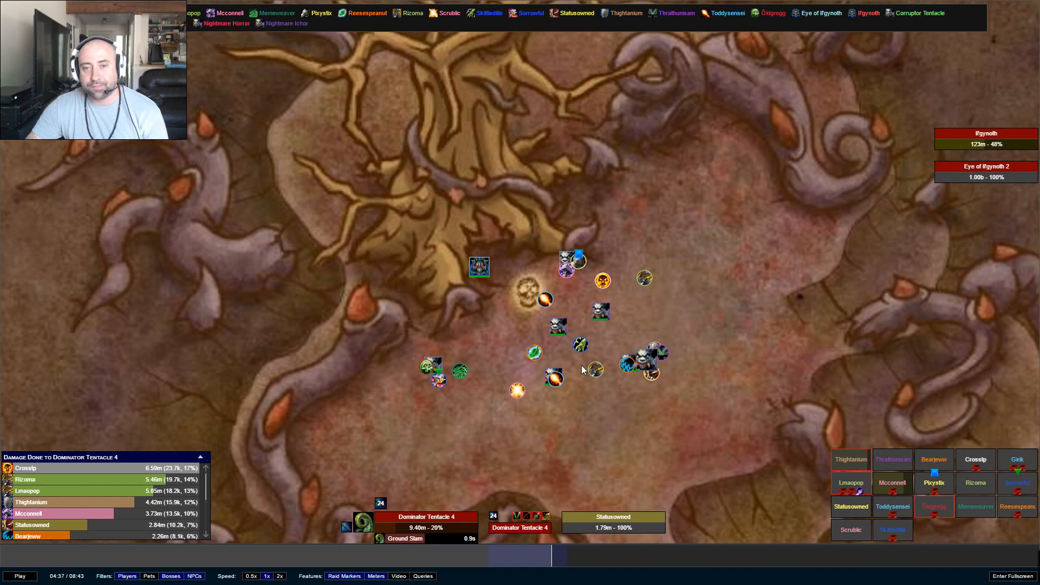
mouse_move(561, 309)
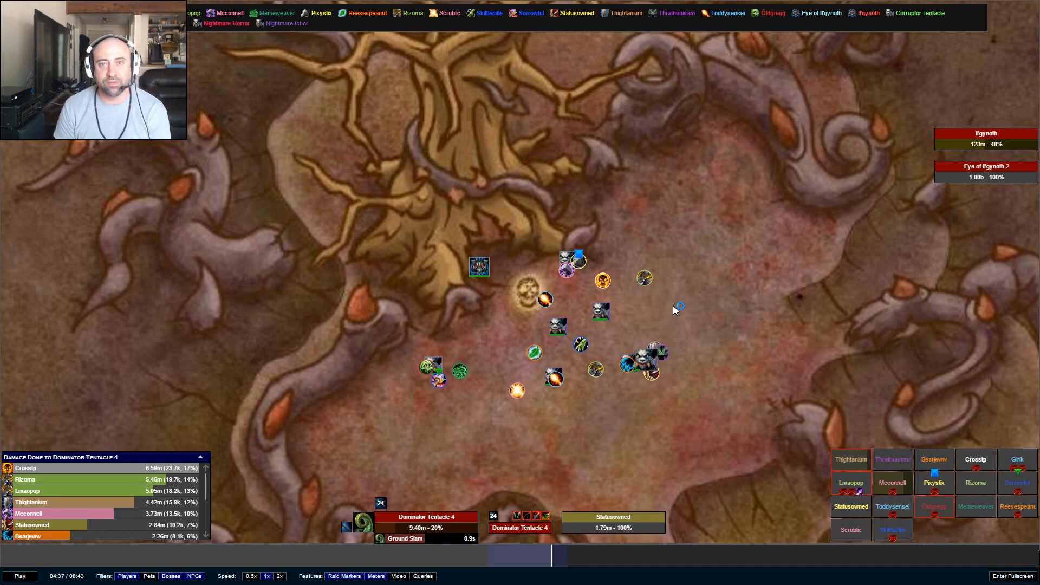
mouse_move(679, 305)
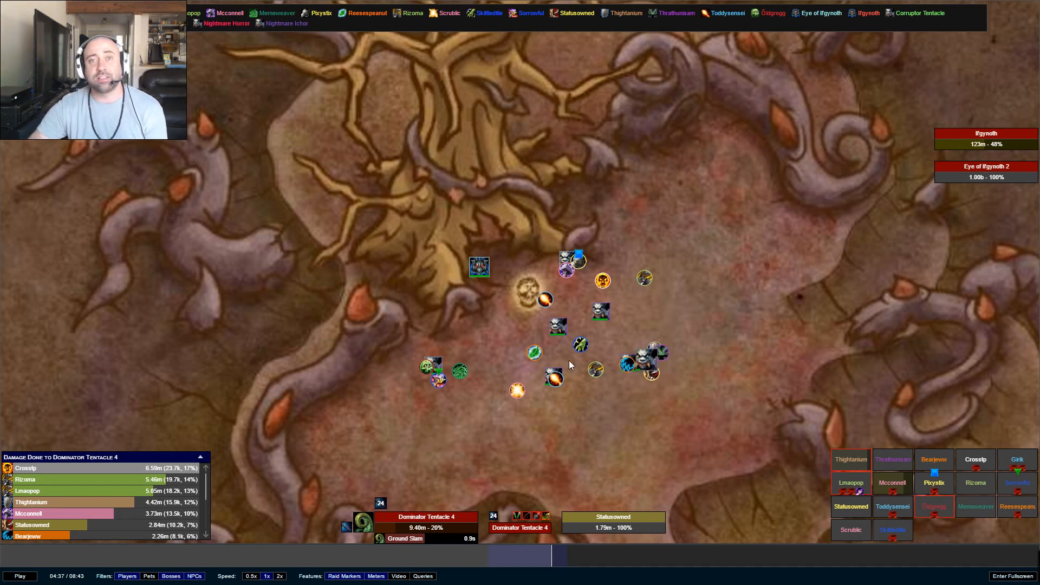
mouse_move(497, 417)
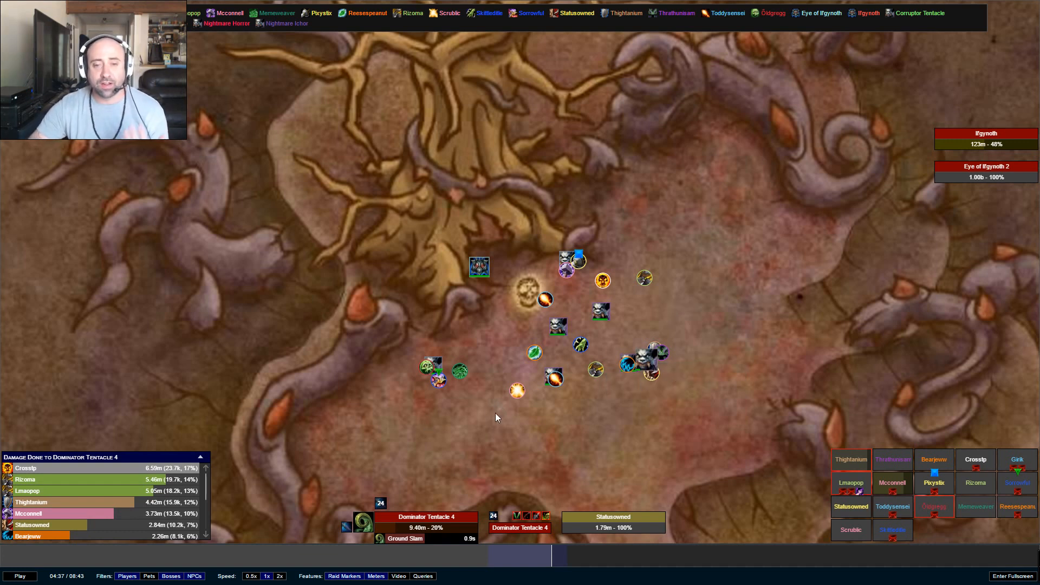
mouse_move(623, 434)
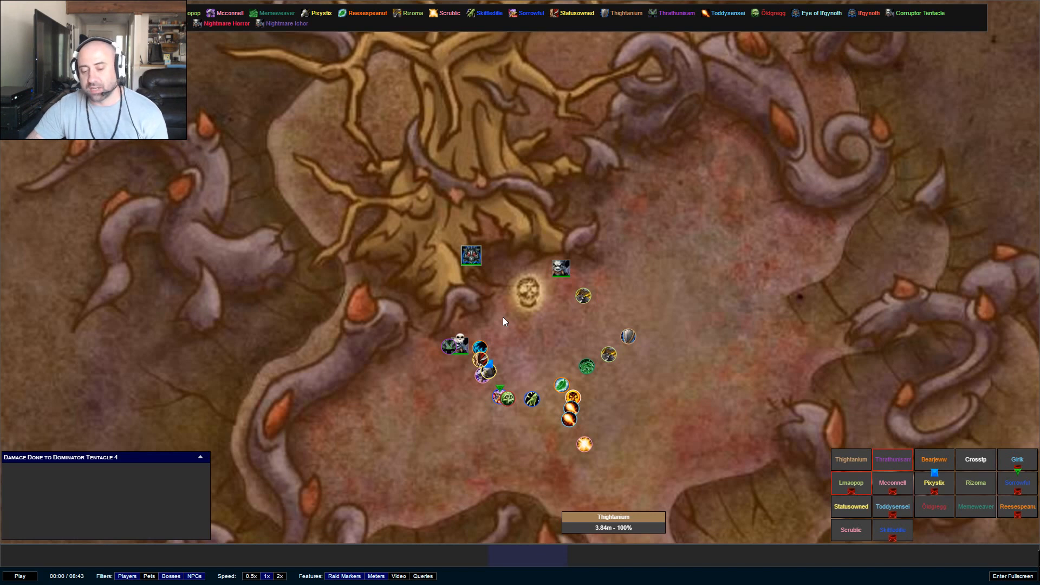
mouse_move(517, 358)
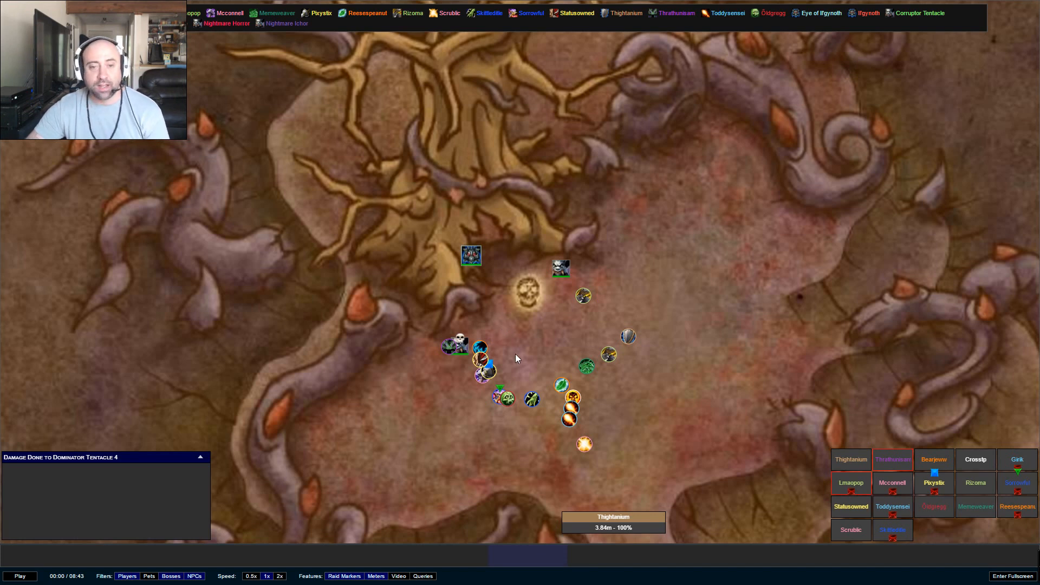
mouse_move(535, 343)
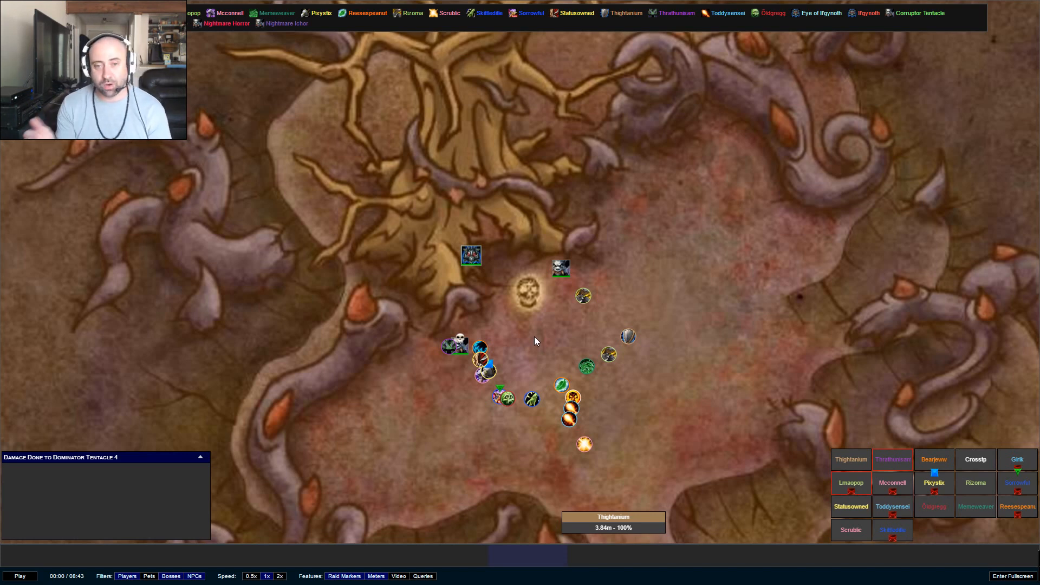
mouse_move(456, 352)
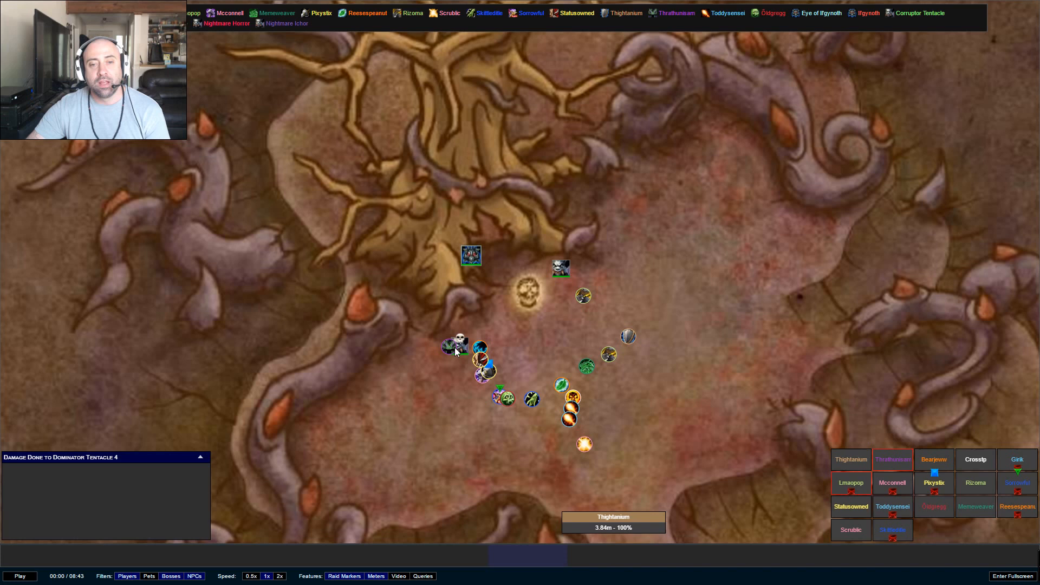
mouse_move(501, 330)
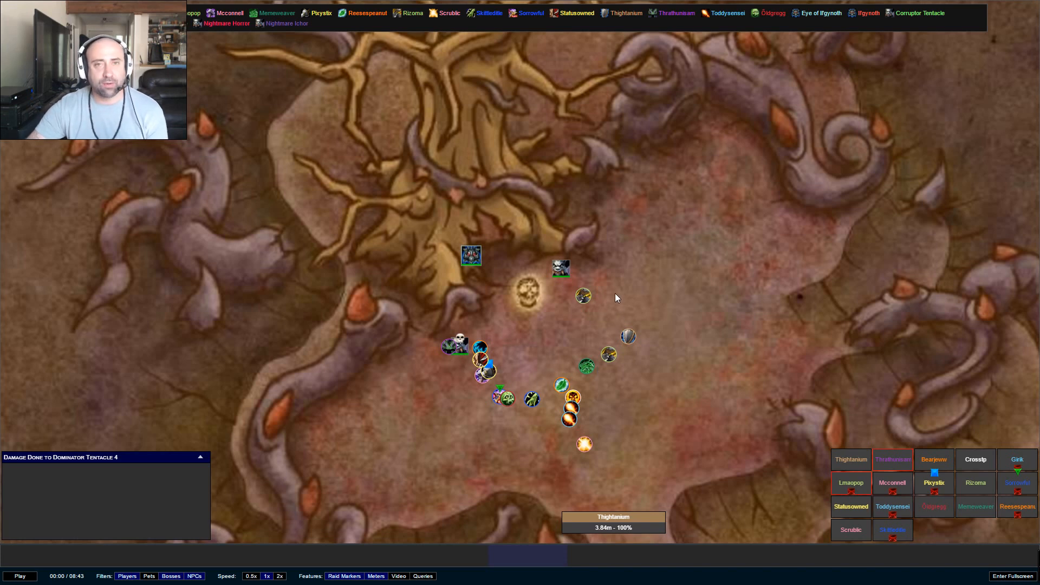
mouse_move(629, 336)
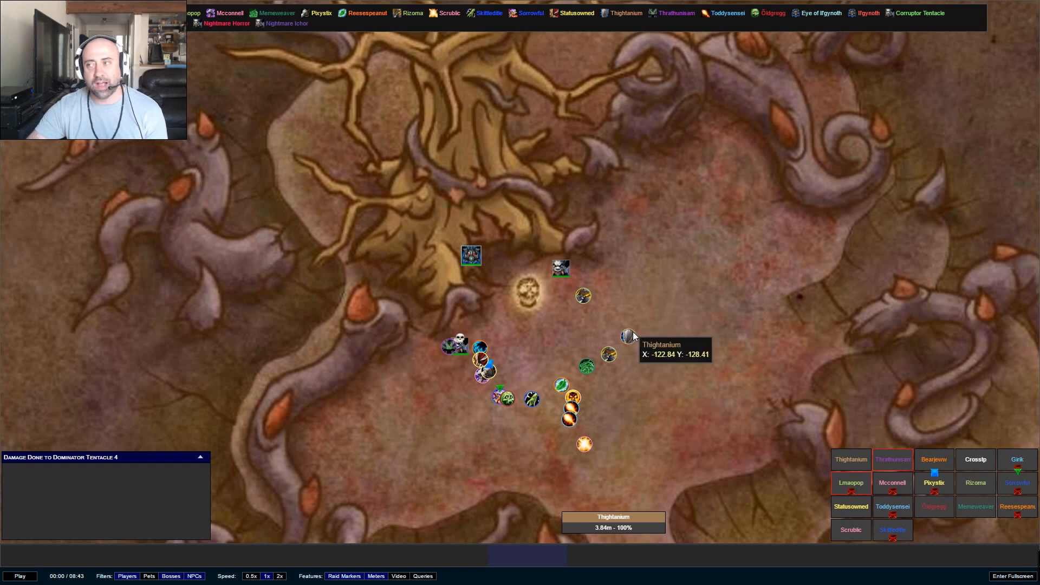
mouse_move(484, 370)
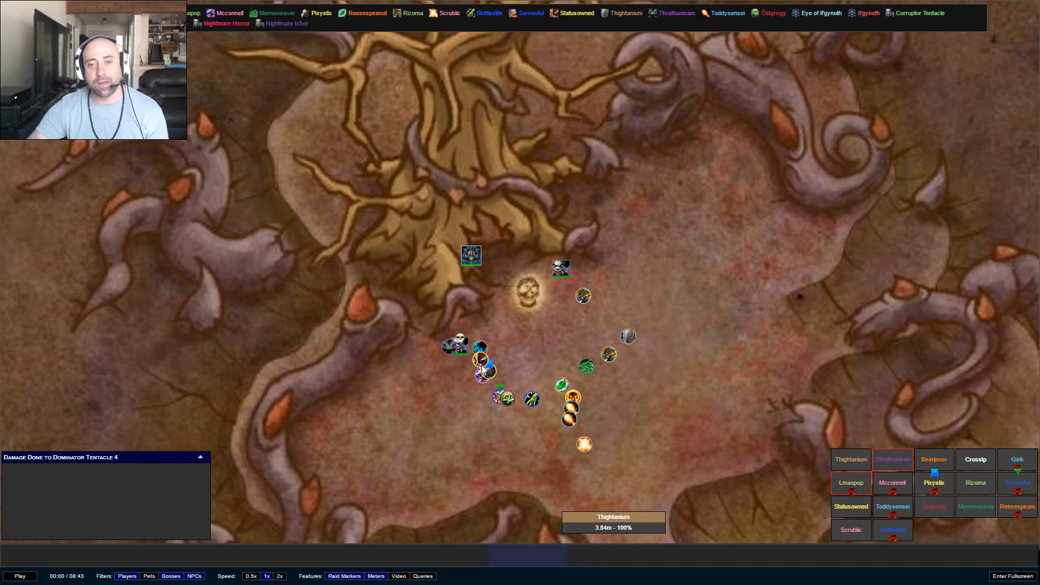